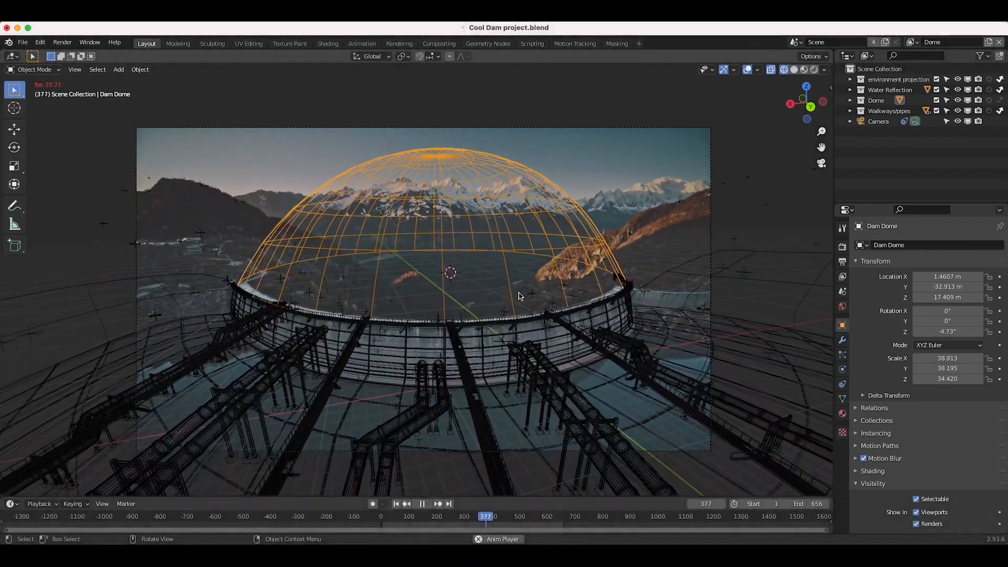
Step: Pause at frame 393 and orbit around the solid-shaded dome, walkways and pipes
click(422, 503)
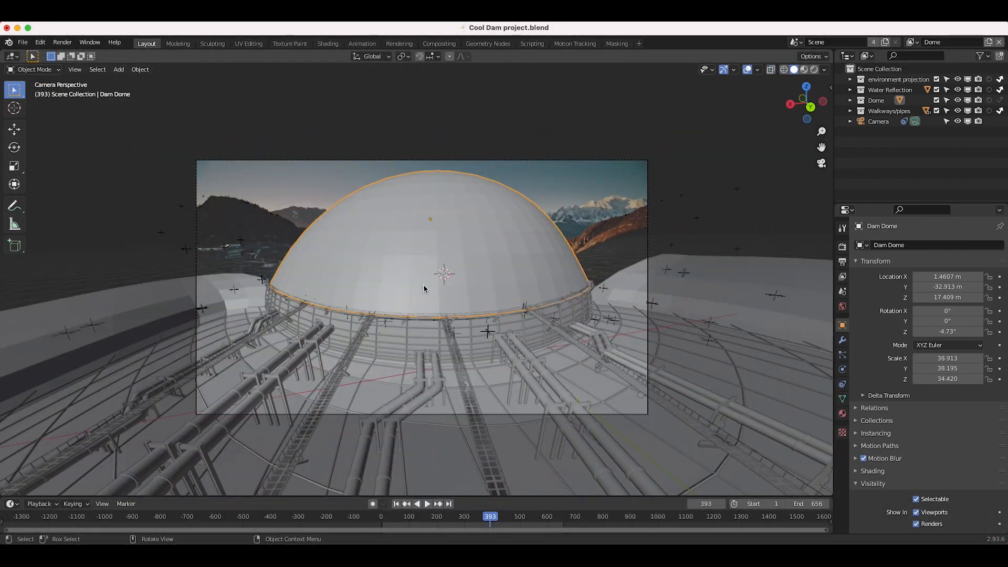
drag(424, 289, 314, 266)
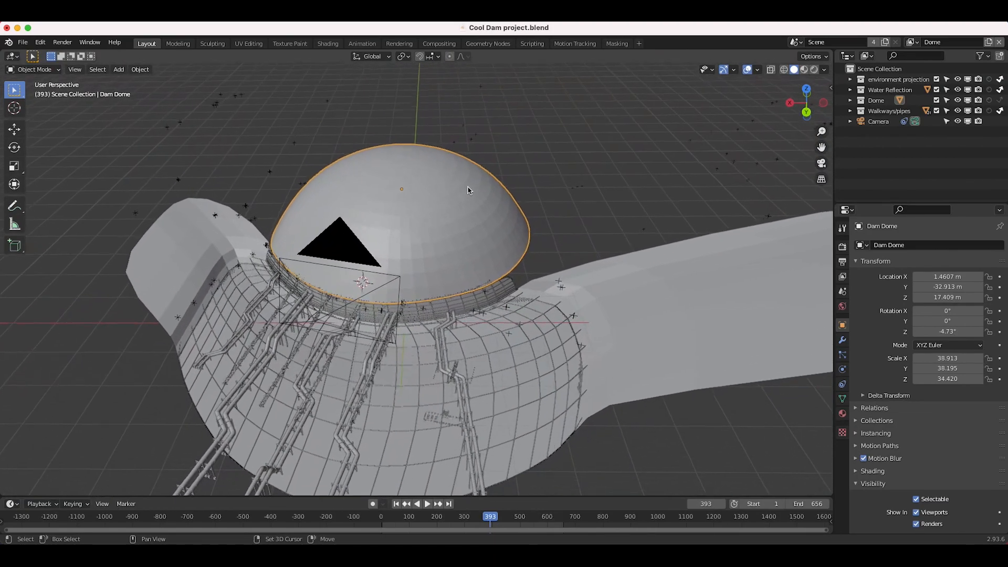
drag(468, 190, 108, 122)
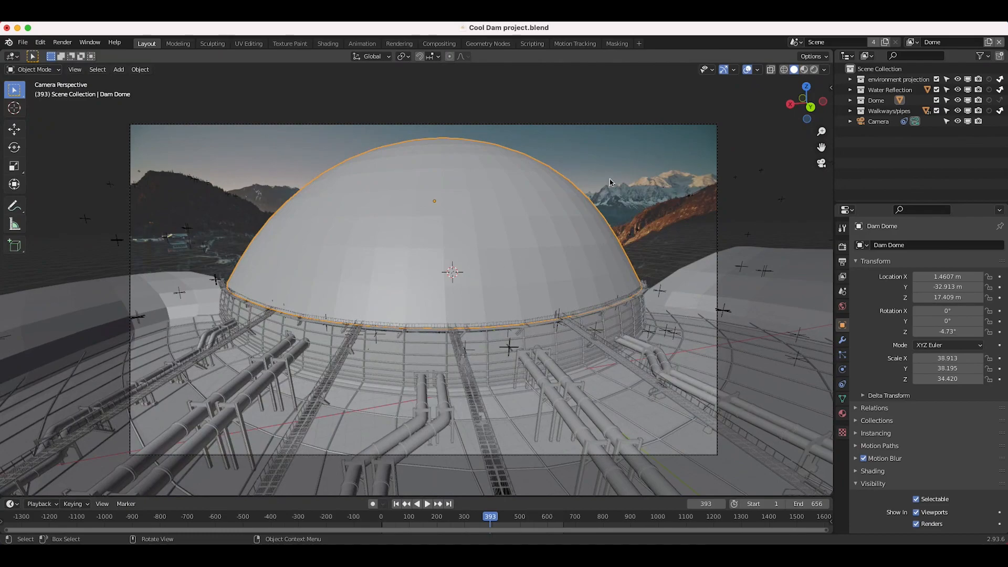
click(573, 43)
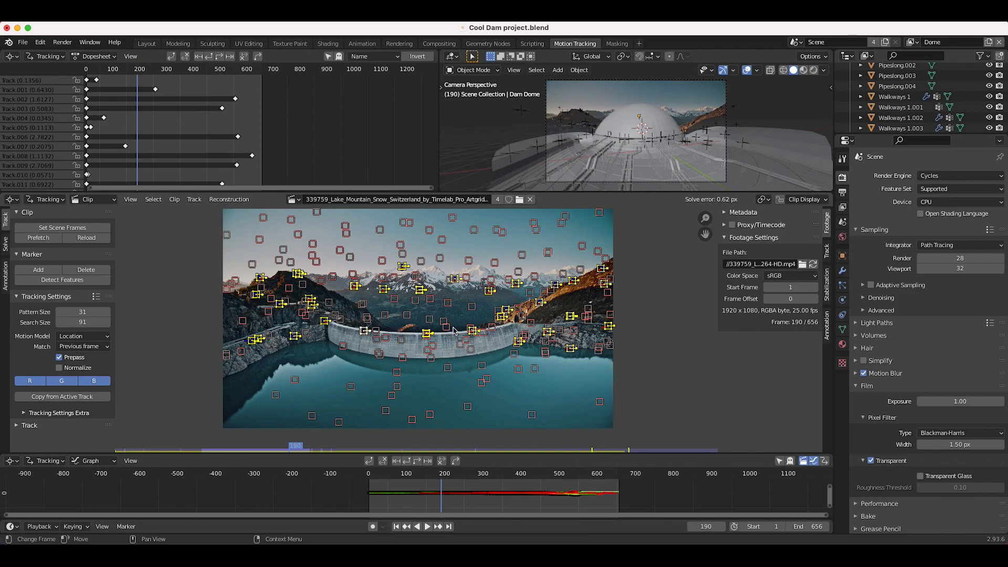
Step: Leave the tracked dam clip and return to the Layout camera view at frame 190
click(146, 43)
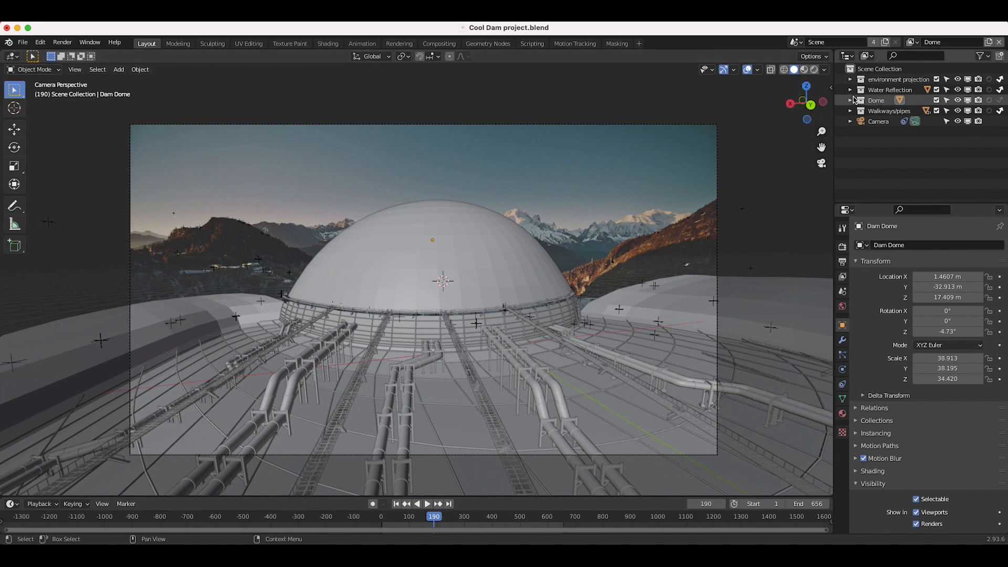
Step: Browse the view layers, select the dome, a pipe and a walkway, and expand Water Reflection
click(912, 42)
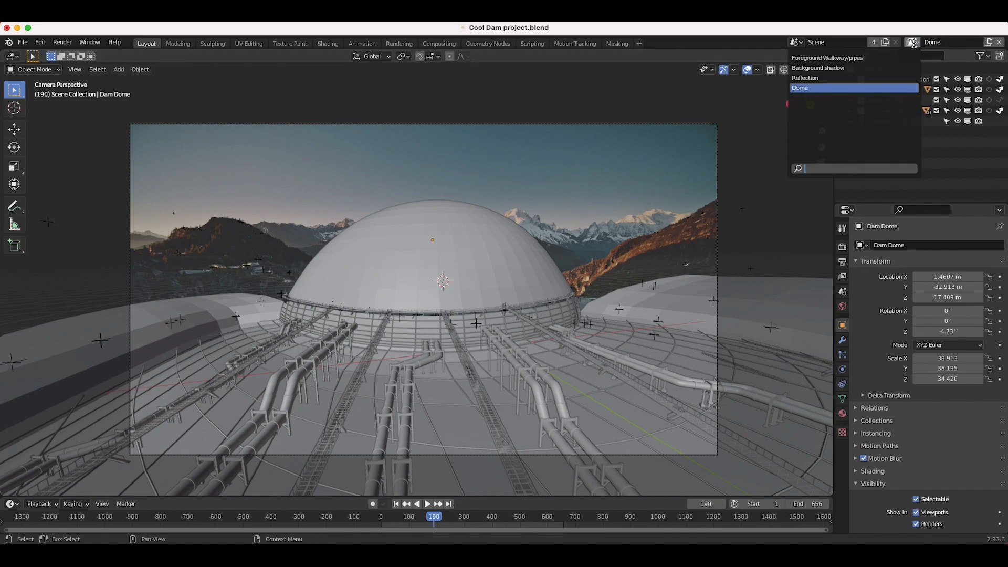
click(799, 88)
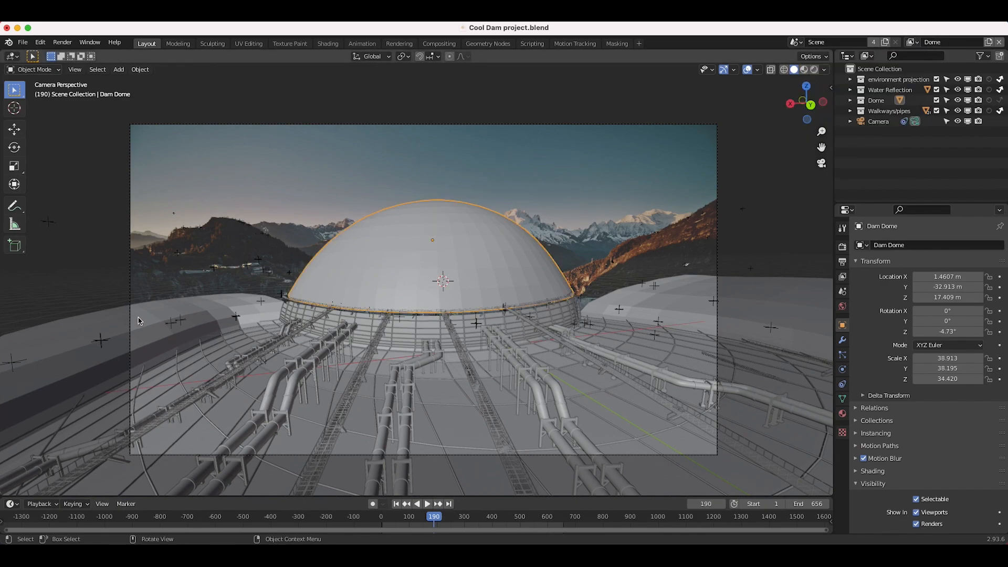
click(521, 372)
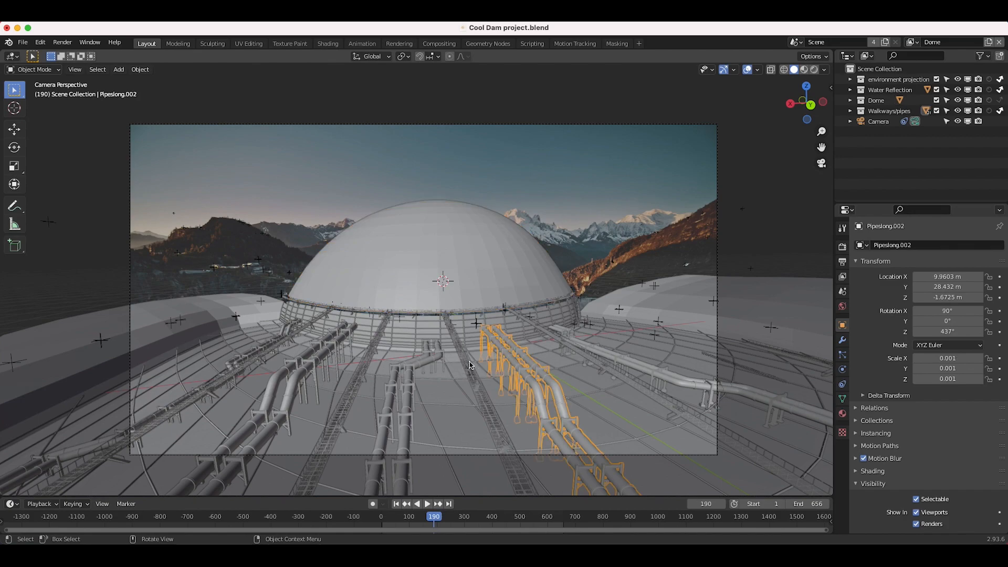
click(495, 372)
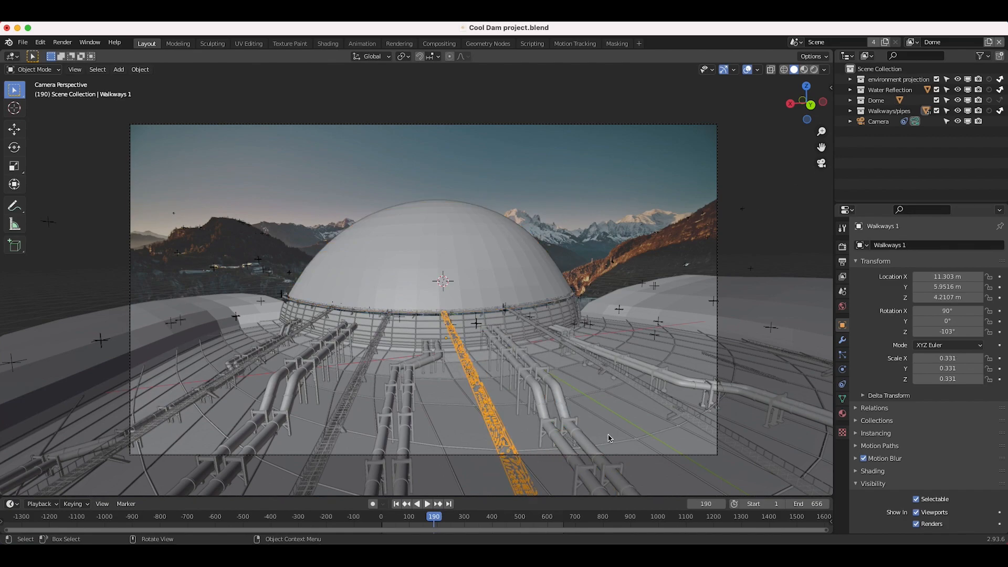
click(890, 89)
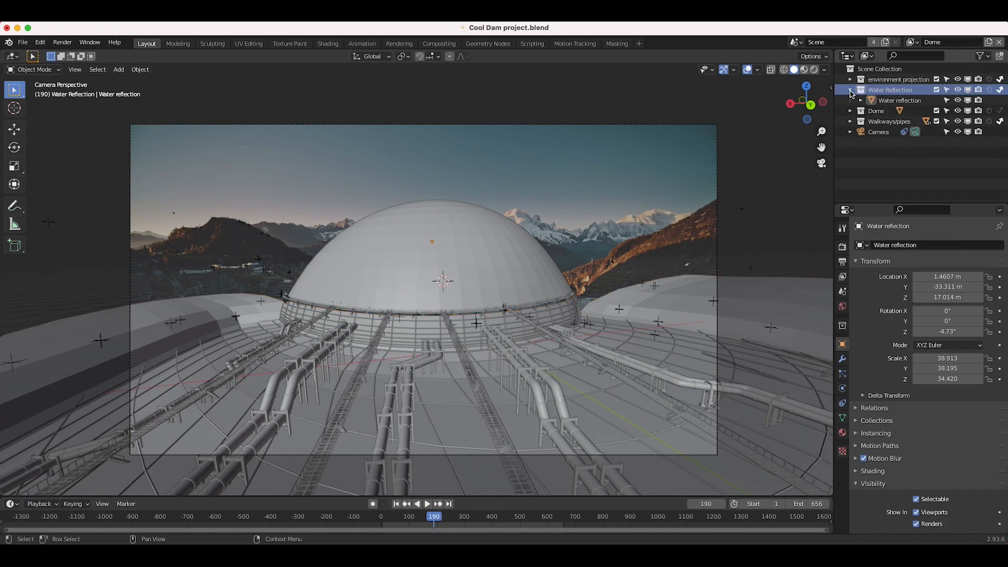
click(956, 90)
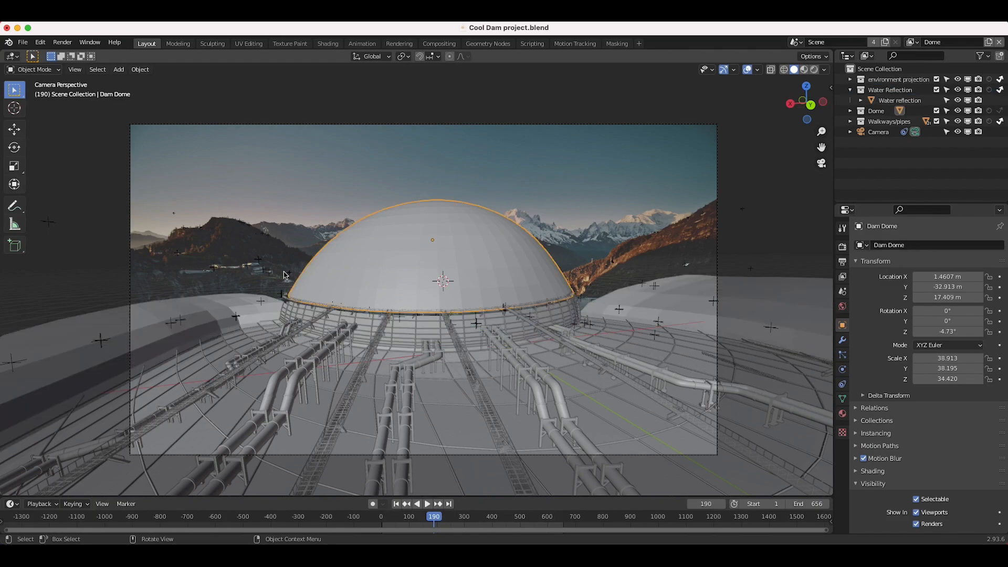
mouse_move(363, 251)
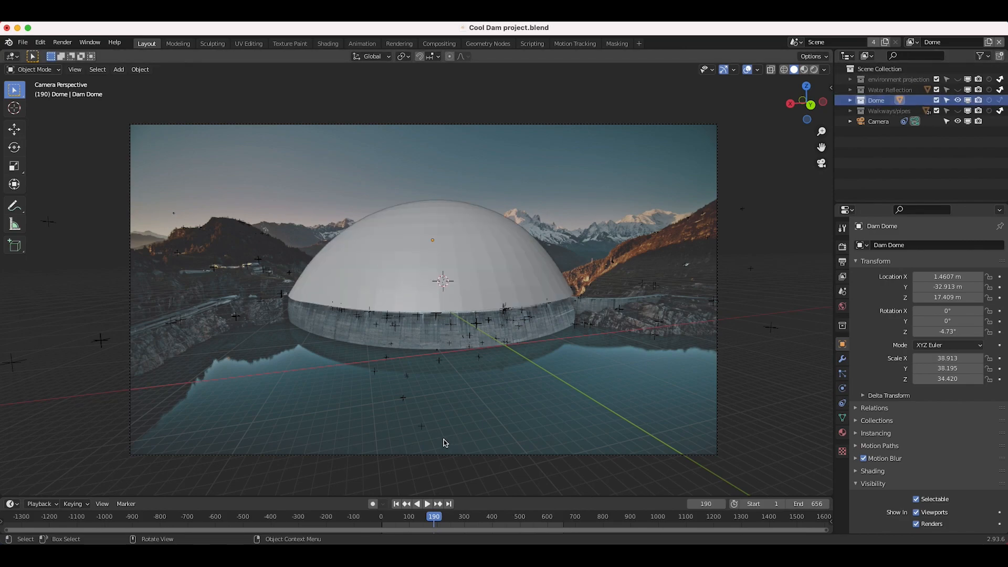
Step: Show only the Dome collection with the viewport in Wireframe shading
click(426, 504)
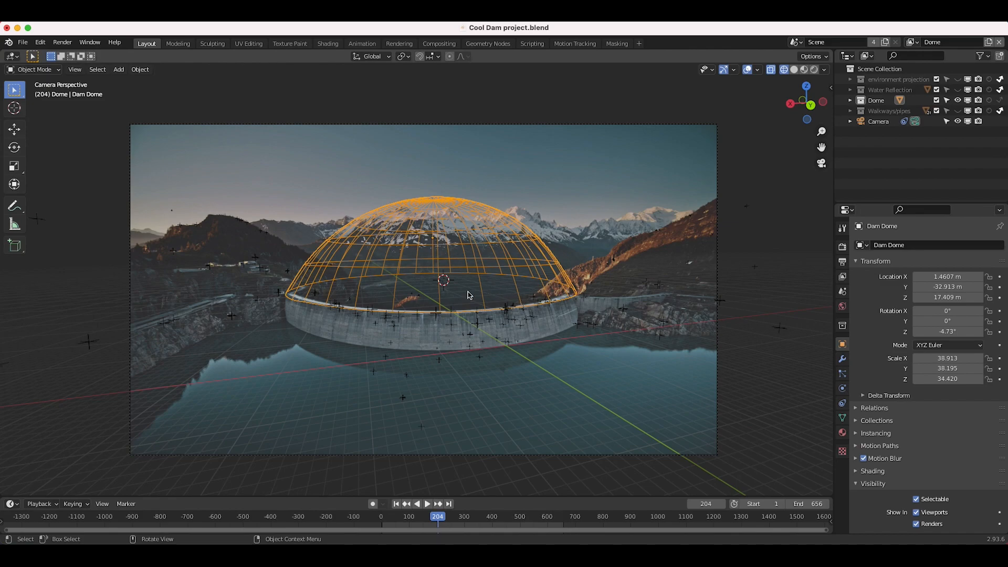
mouse_move(545, 286)
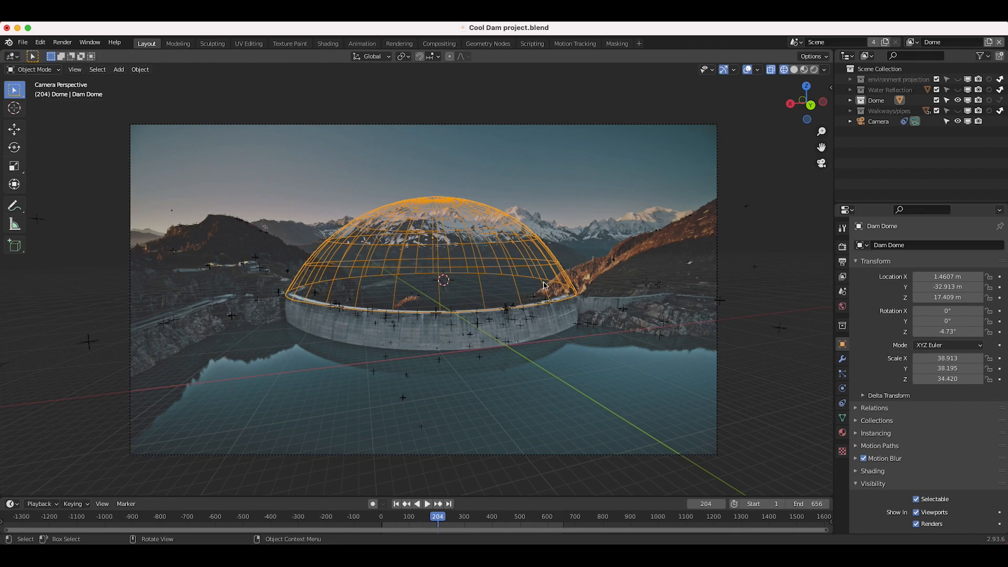
mouse_move(463, 320)
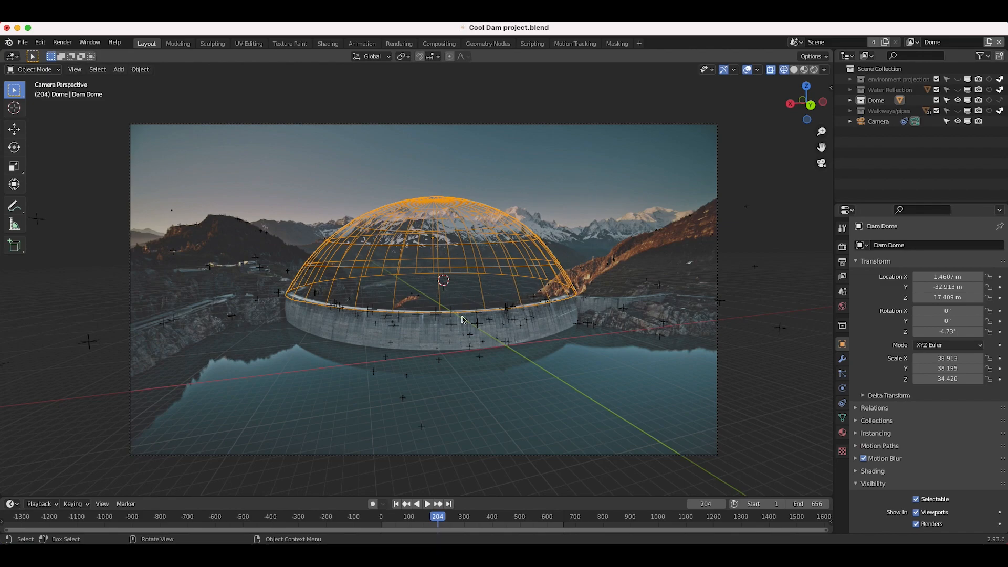
Step: Zoom in, play the shot to check the dome tracking, and stop at frame 438
scroll(down, 3)
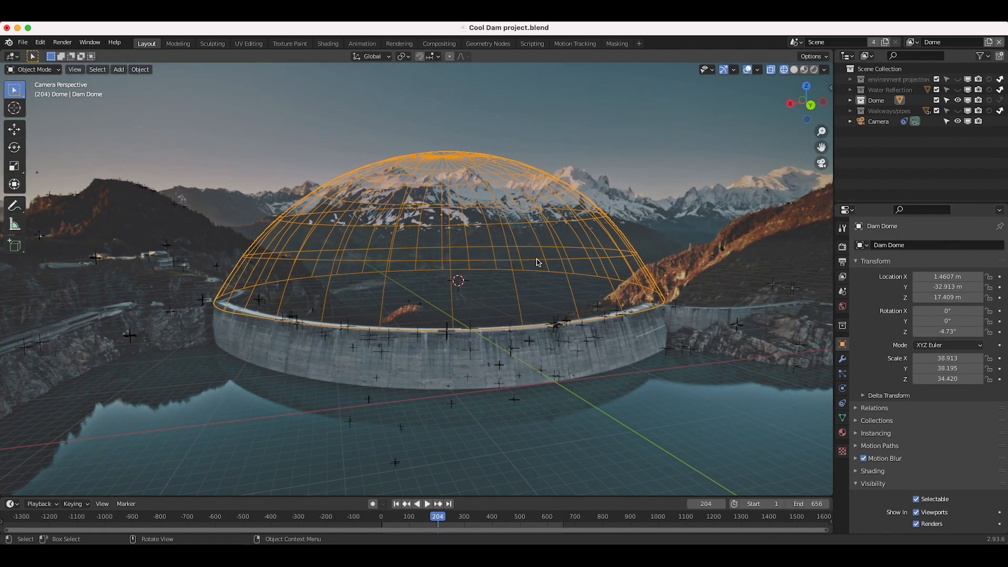
mouse_move(306, 334)
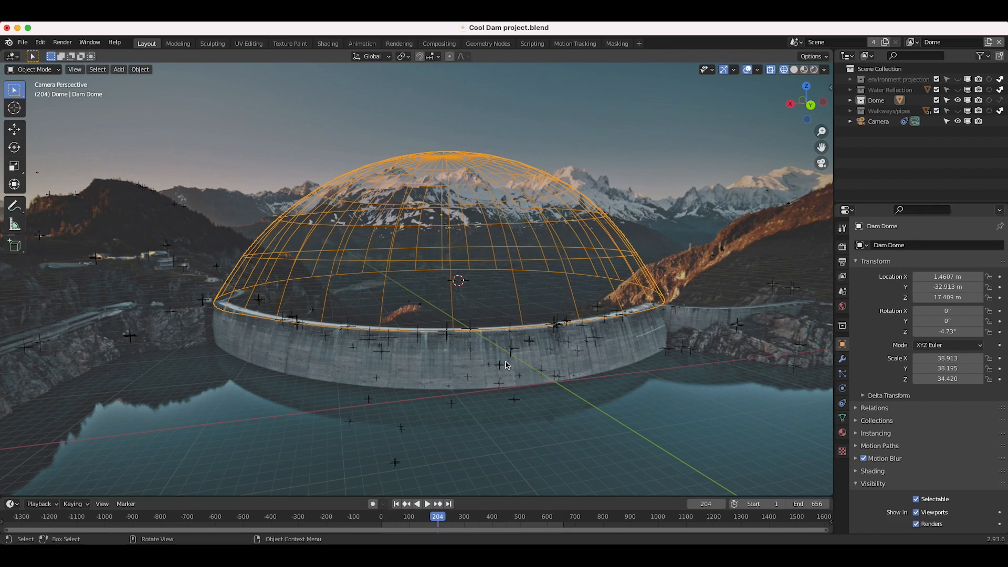
mouse_move(461, 390)
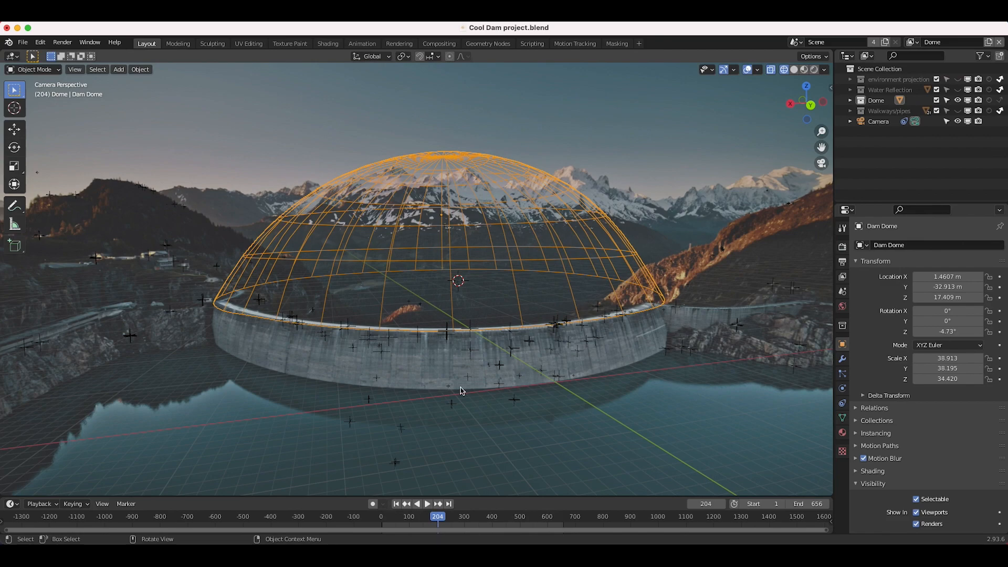
mouse_move(322, 316)
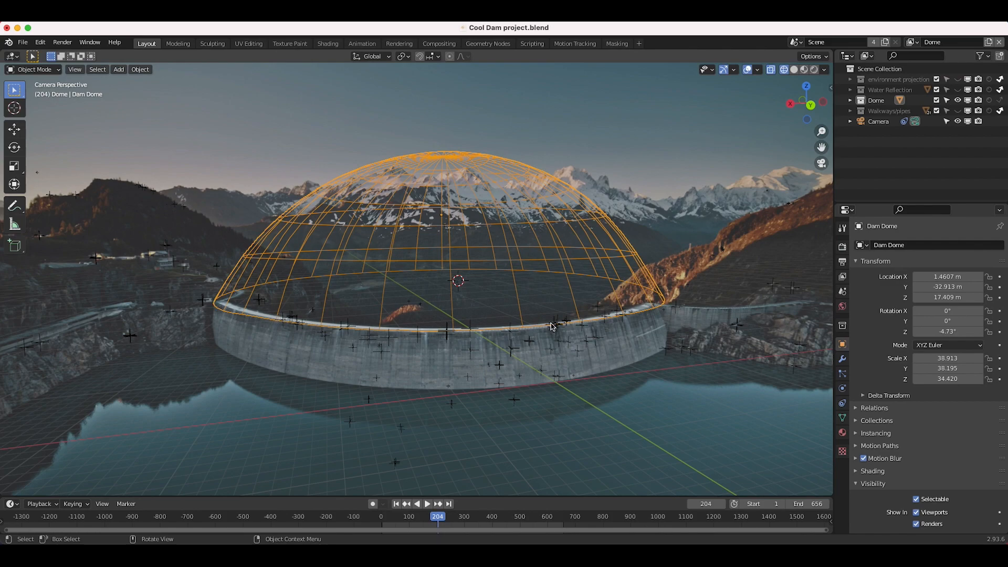
click(426, 504)
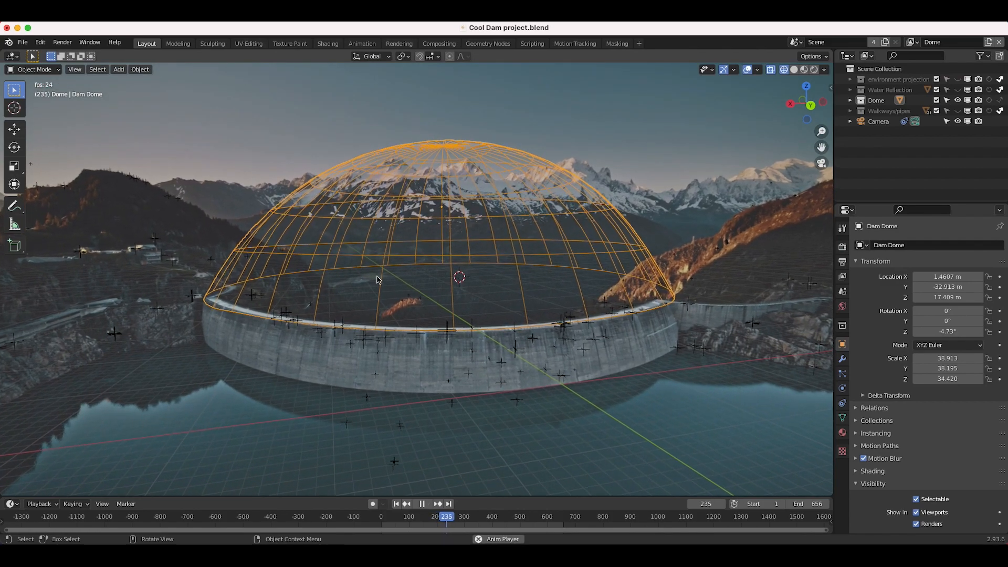
click(421, 503)
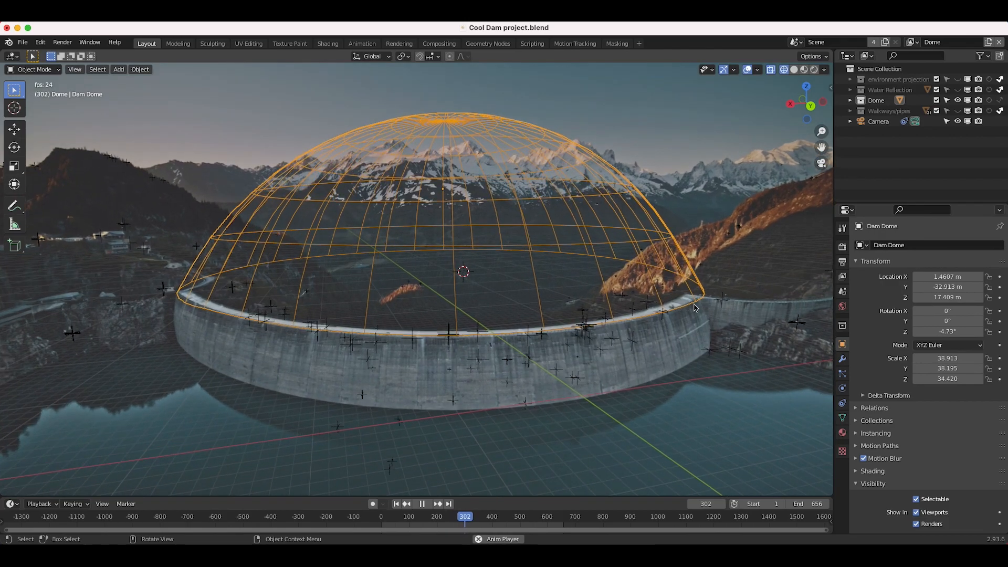
click(421, 503)
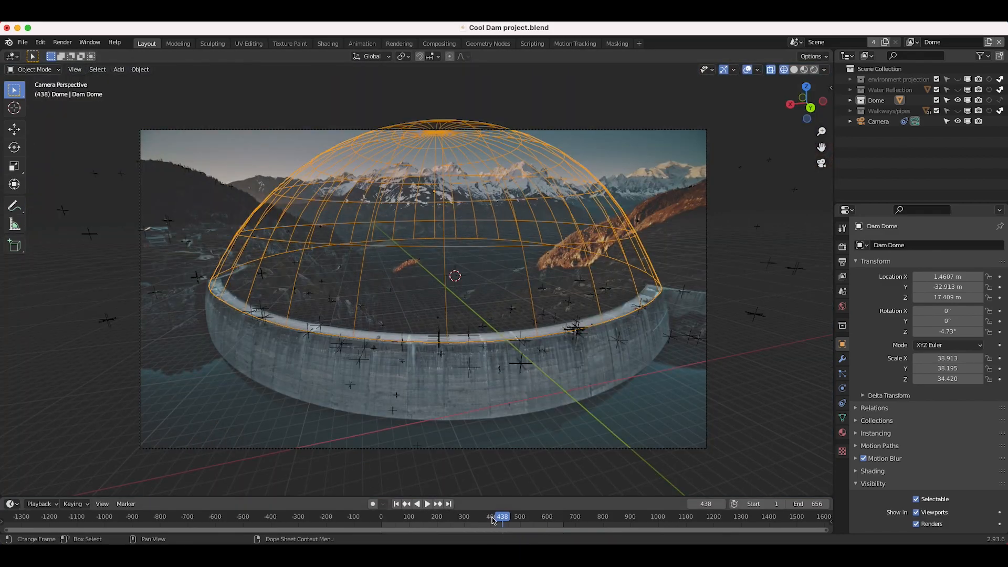
mouse_move(665, 286)
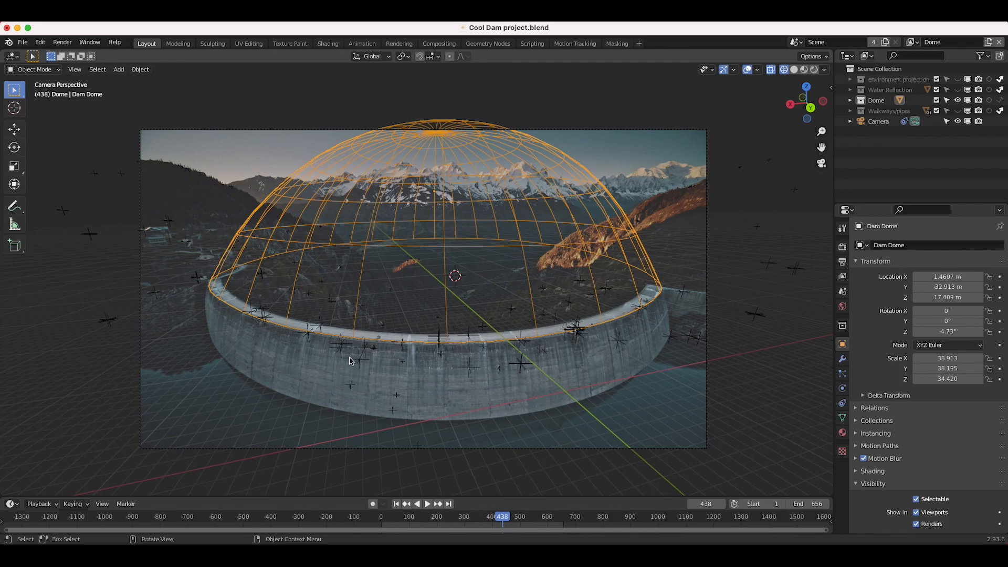
Step: Select the Camera and convert its solved 3D markers into a Tracks mesh
click(878, 120)
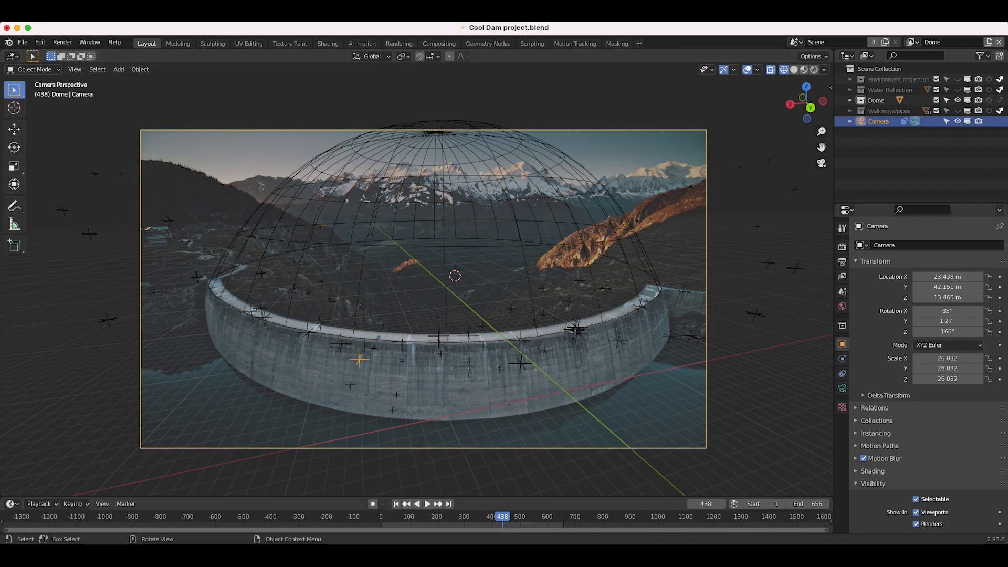
click(573, 43)
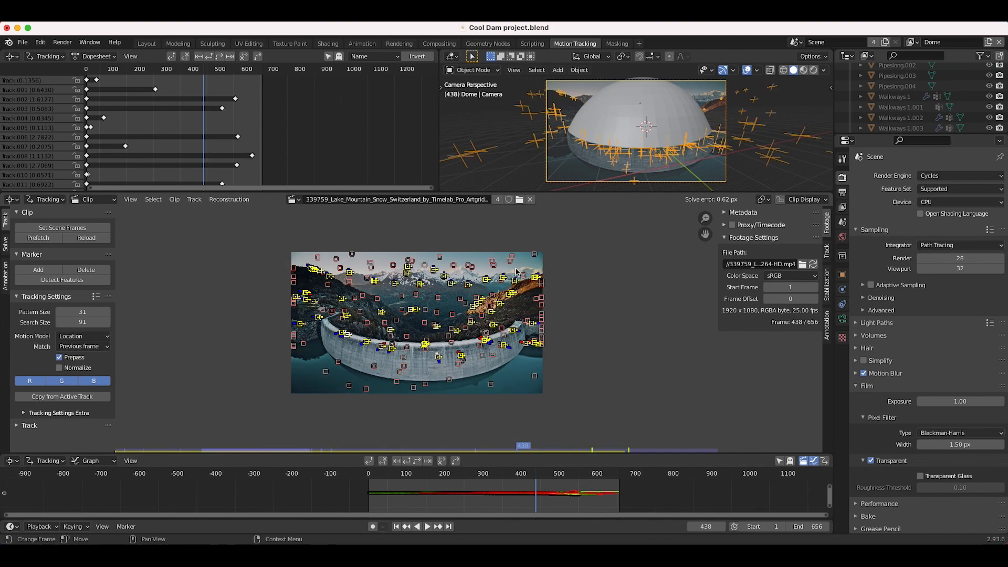
click(229, 199)
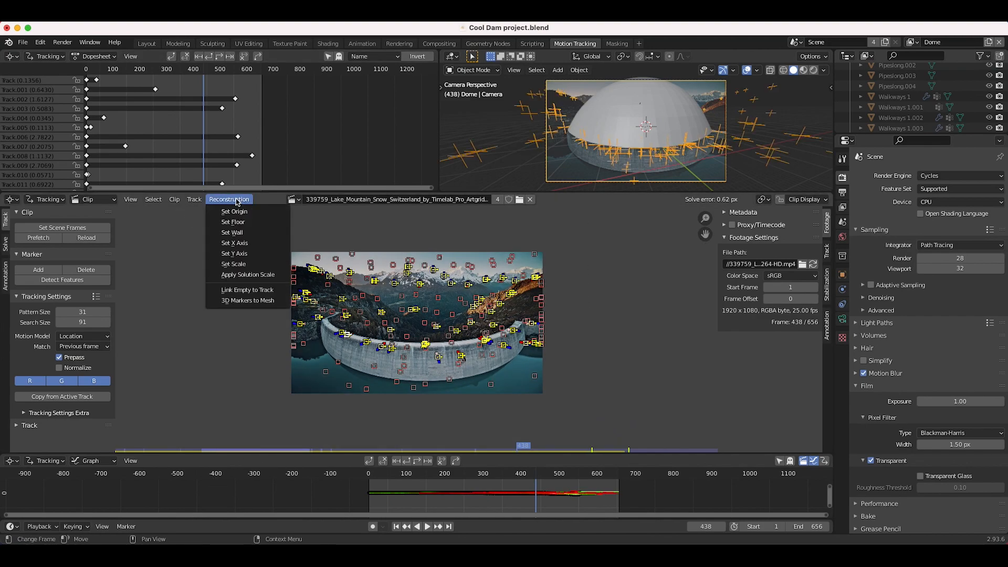
mouse_move(246, 300)
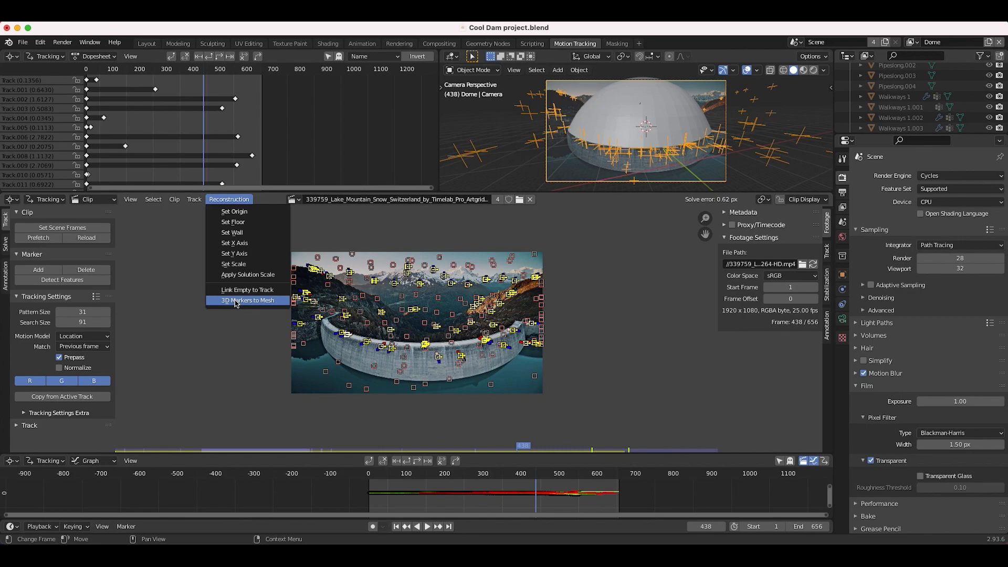
click(247, 300)
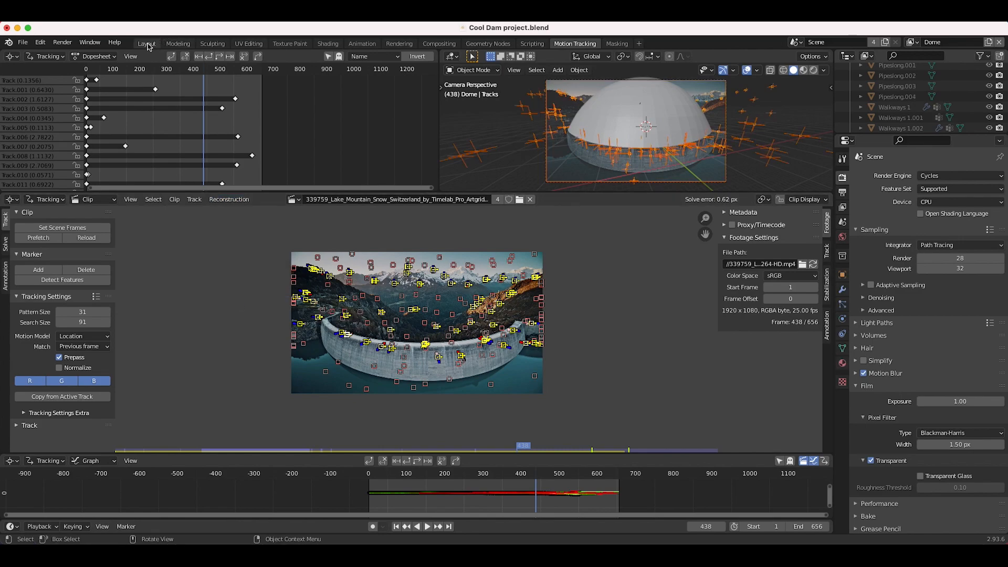
Step: Return to Layout to view the Dam Dome wireframe and Tracks points in camera perspective
click(147, 43)
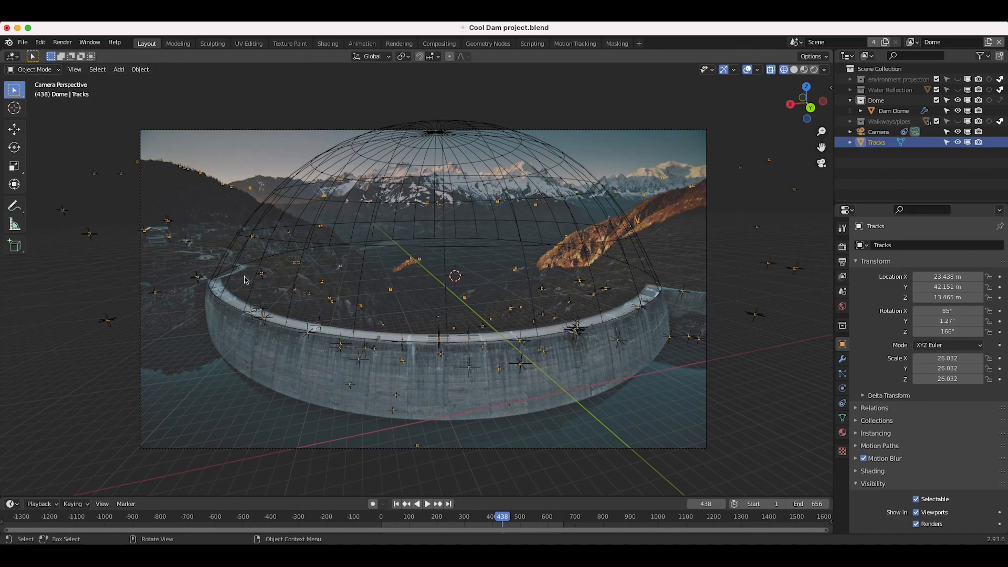
mouse_move(446, 354)
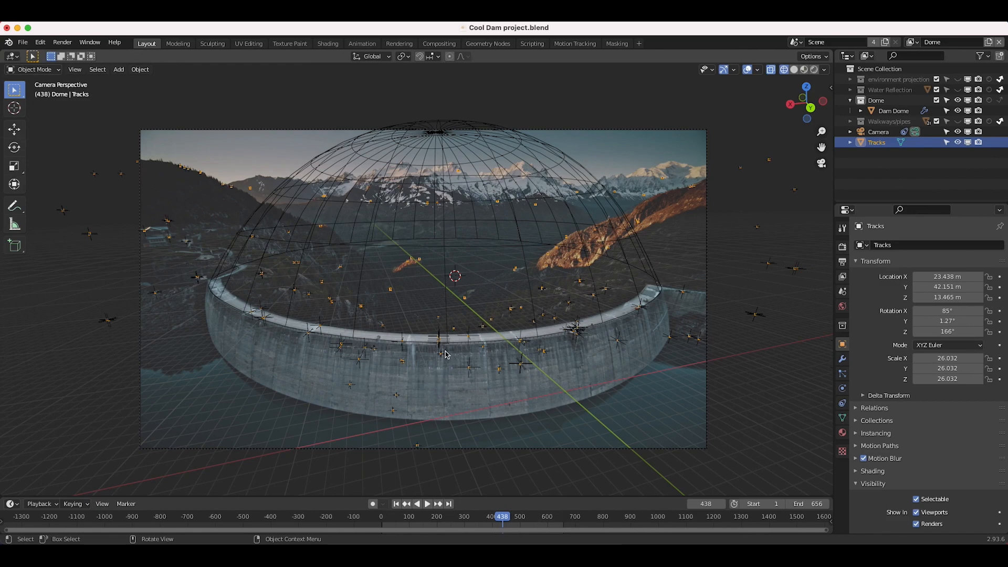
mouse_move(649, 275)
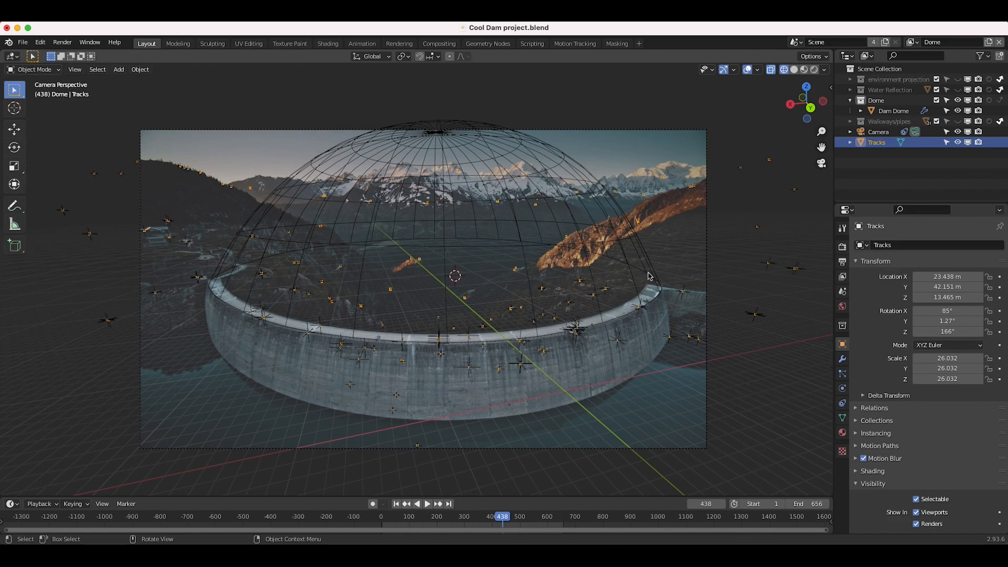
mouse_move(689, 249)
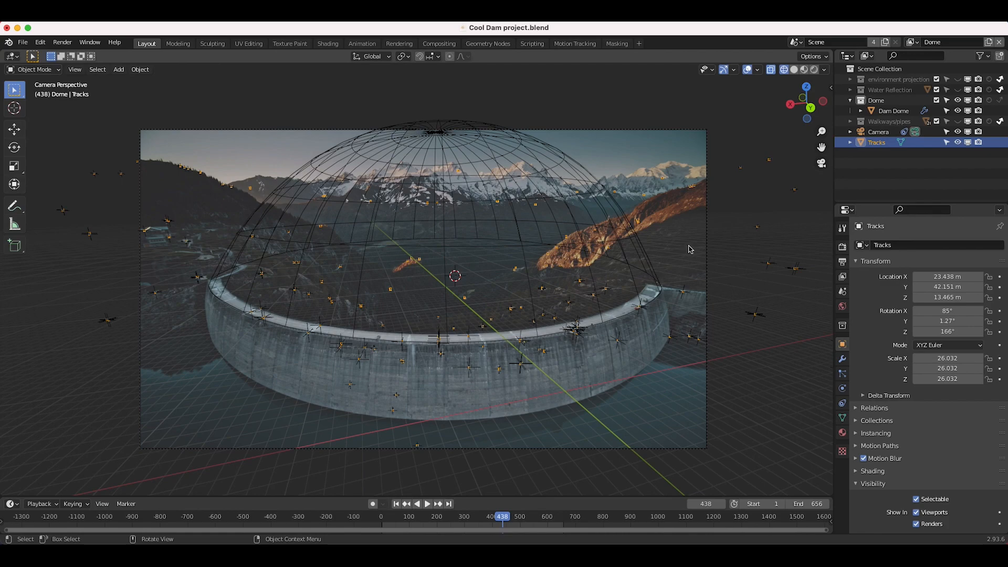
mouse_move(287, 262)
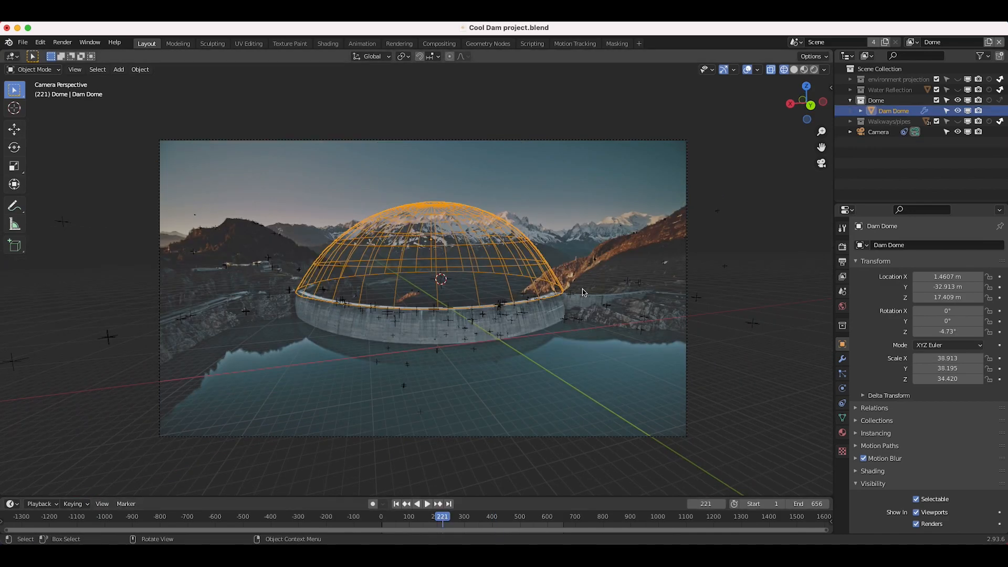
mouse_move(394, 277)
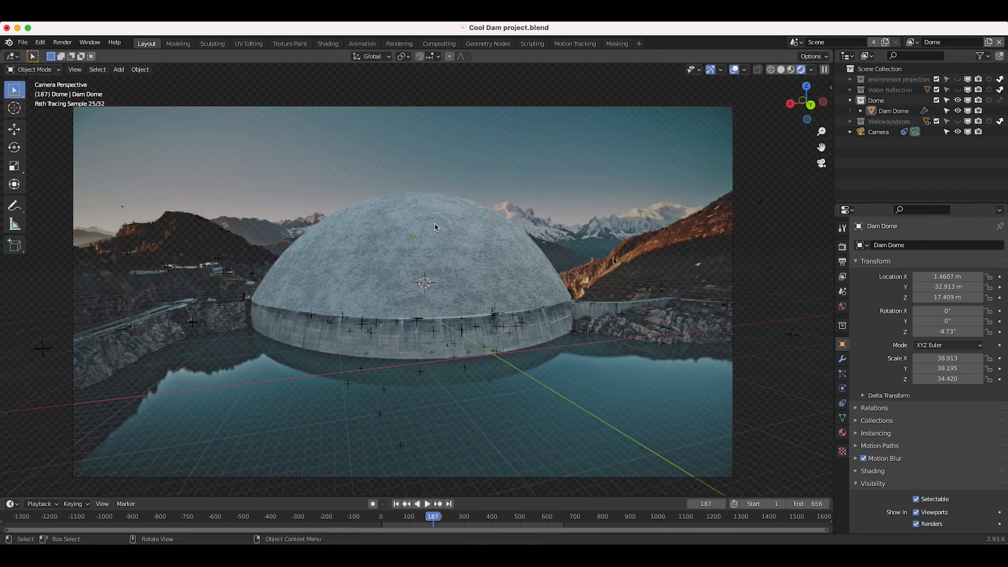
mouse_move(559, 323)
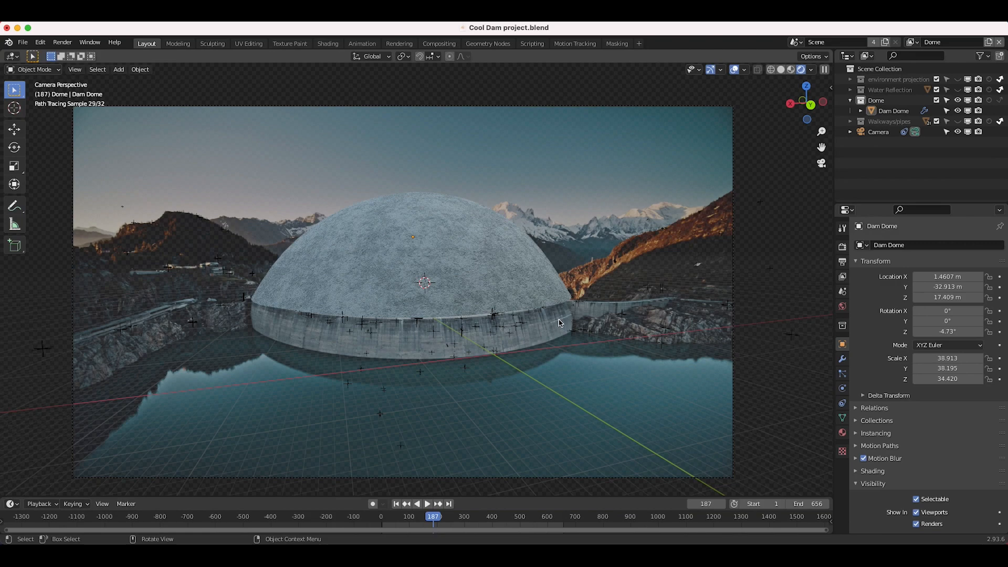
mouse_move(448, 352)
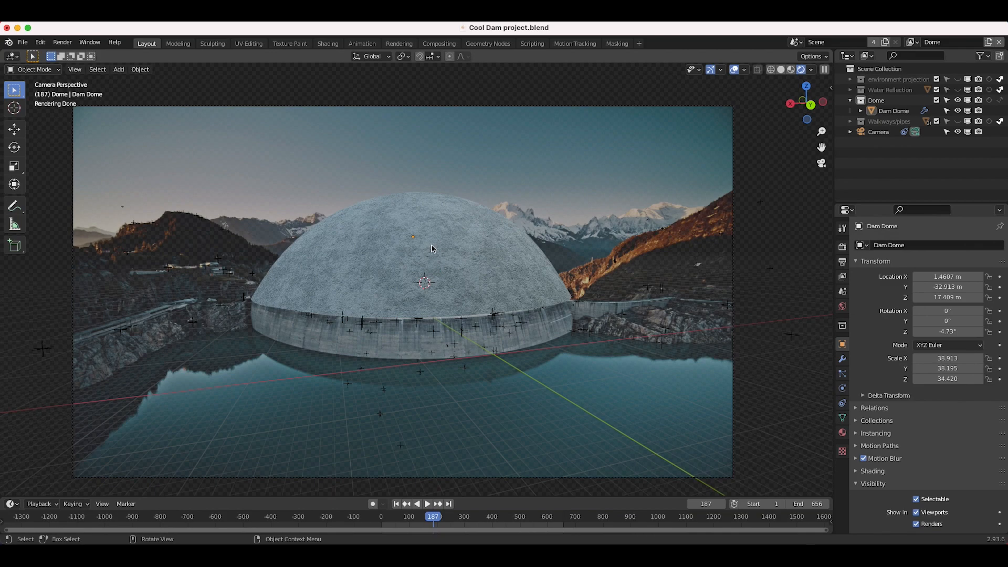
mouse_move(450, 239)
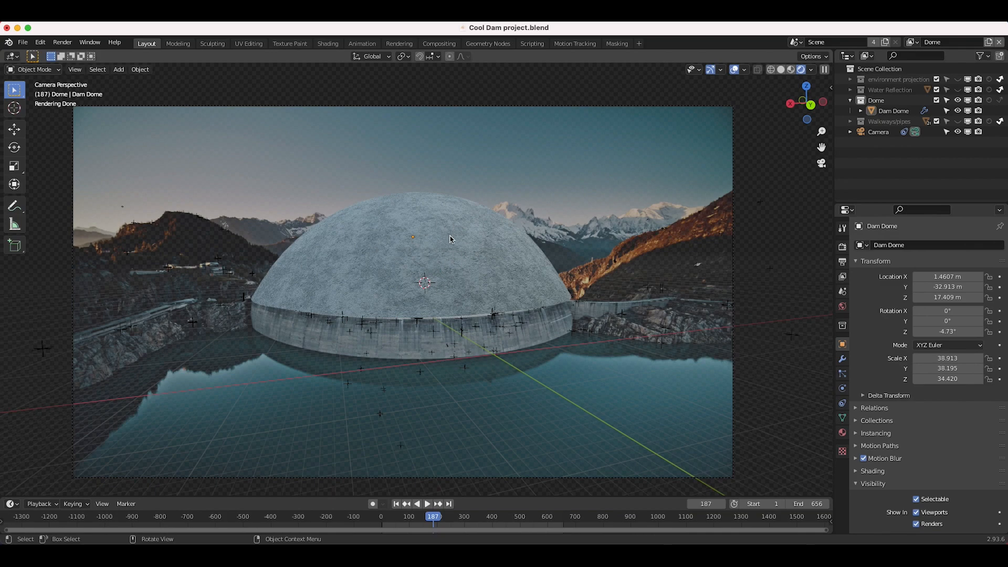
mouse_move(555, 195)
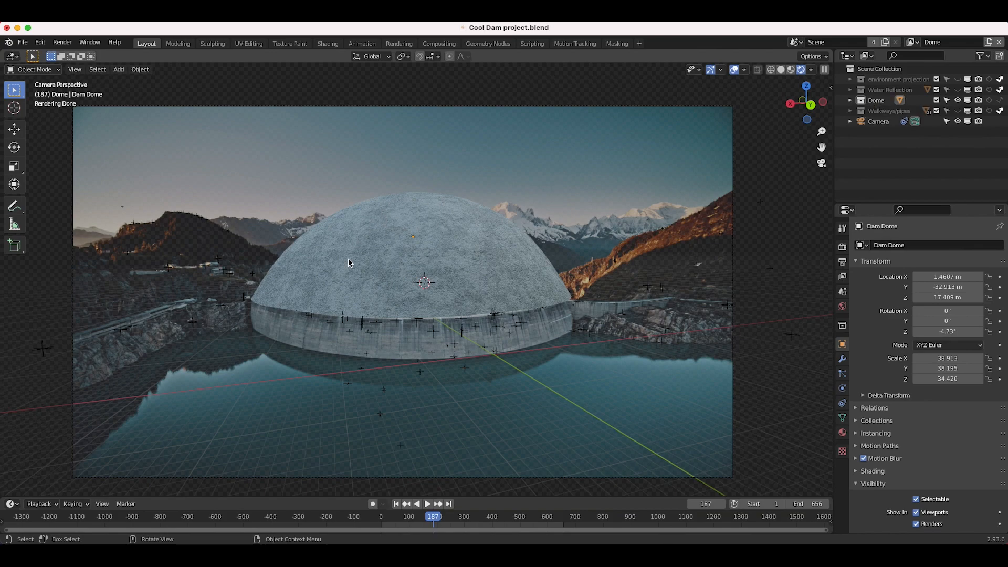
mouse_move(300, 340)
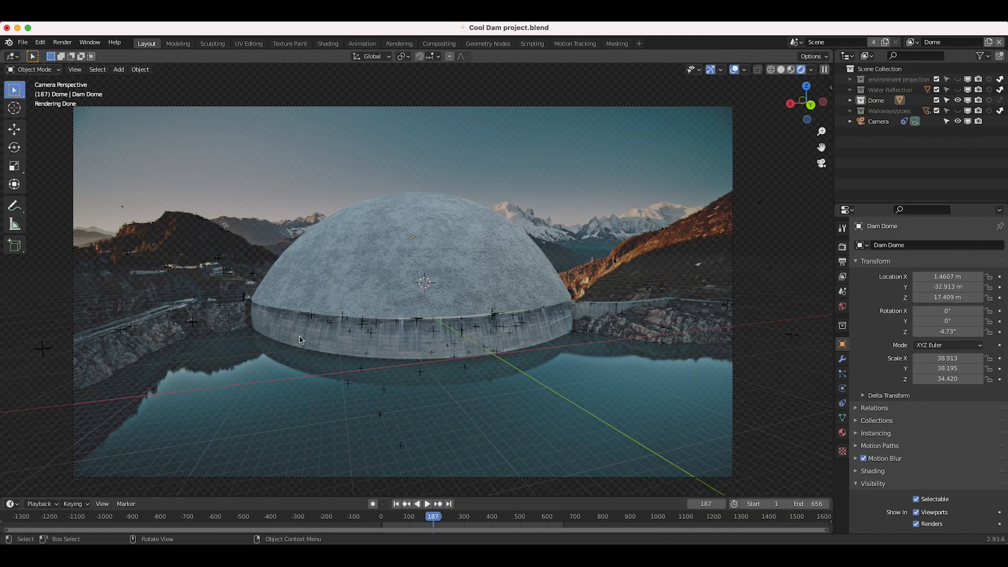
Step: Expand and fold the Walkways/pipes collection, then enable it in the scene
click(888, 111)
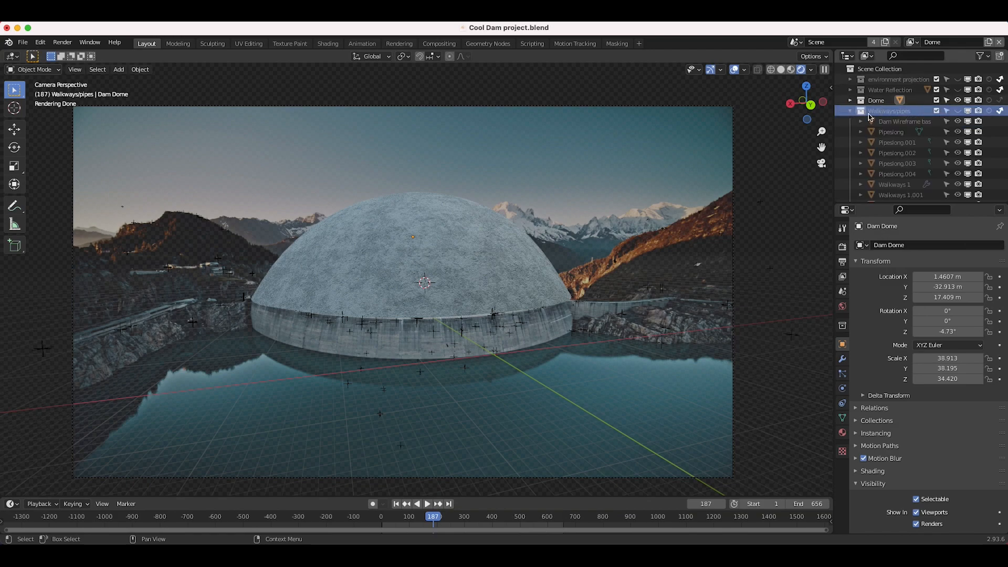
click(851, 111)
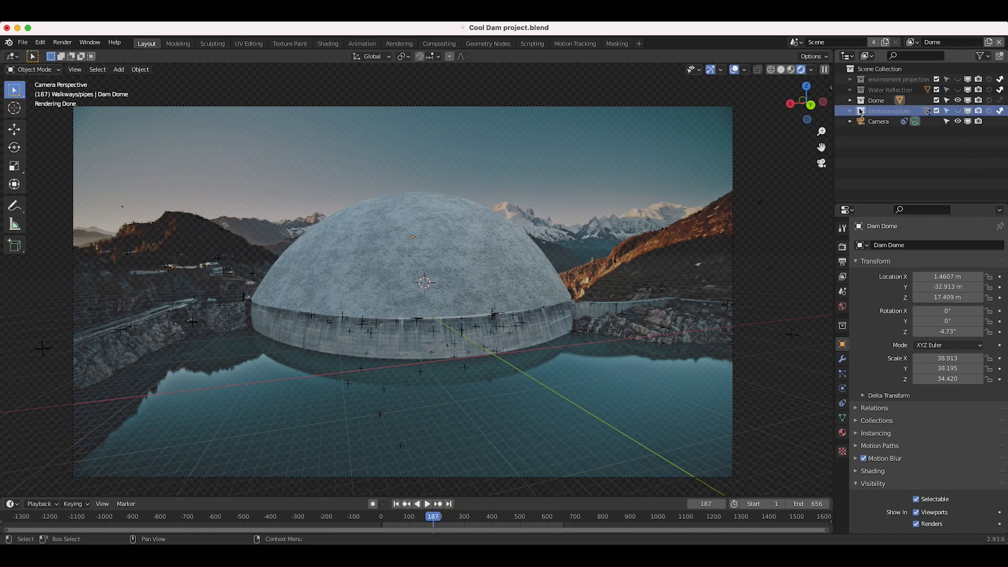
click(850, 111)
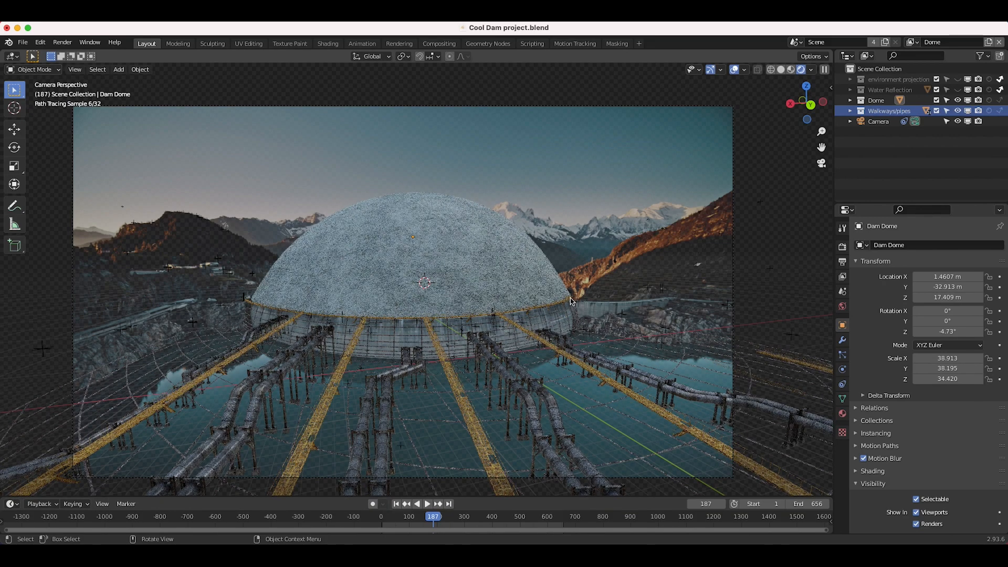
mouse_move(407, 323)
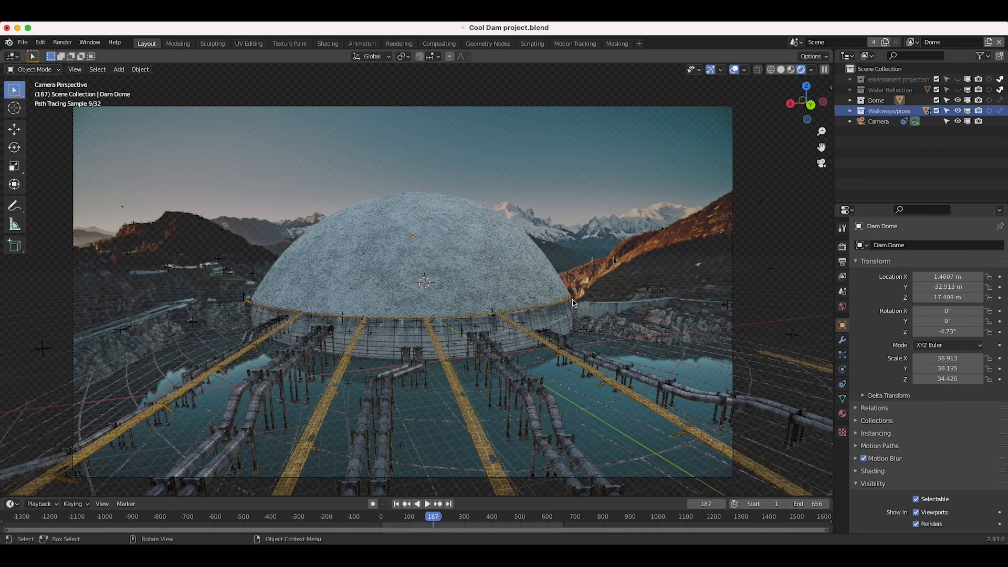
mouse_move(450, 261)
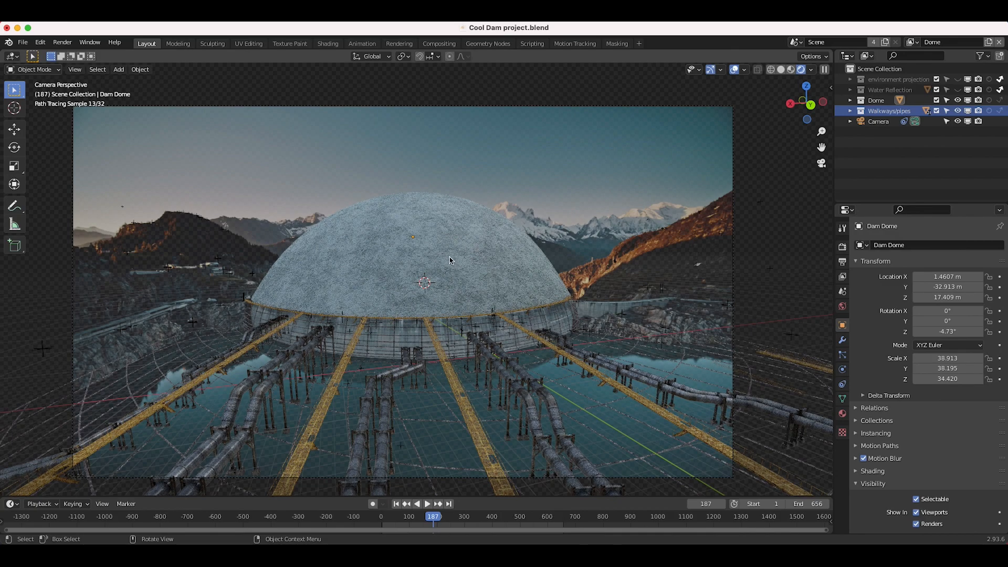
mouse_move(341, 314)
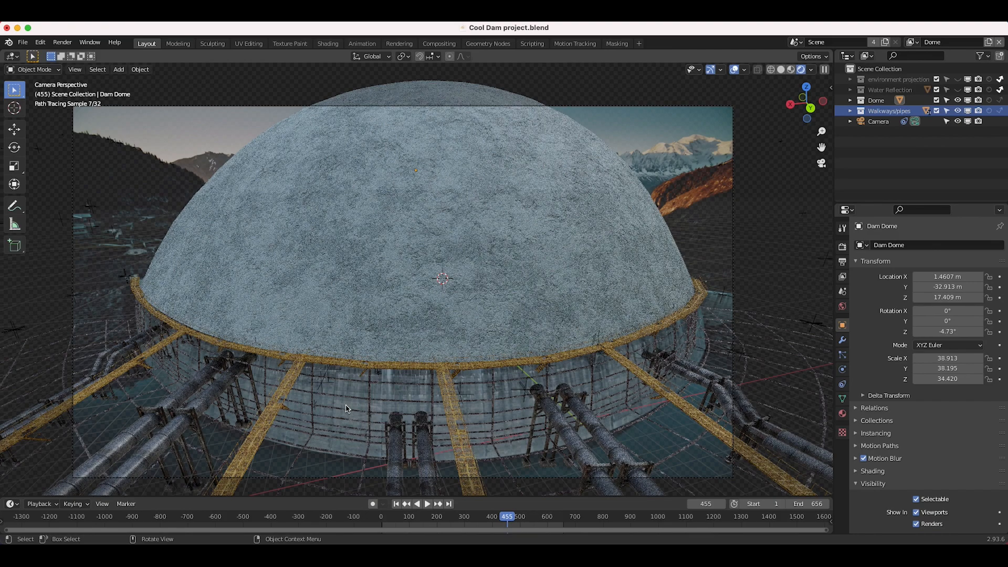
mouse_move(435, 207)
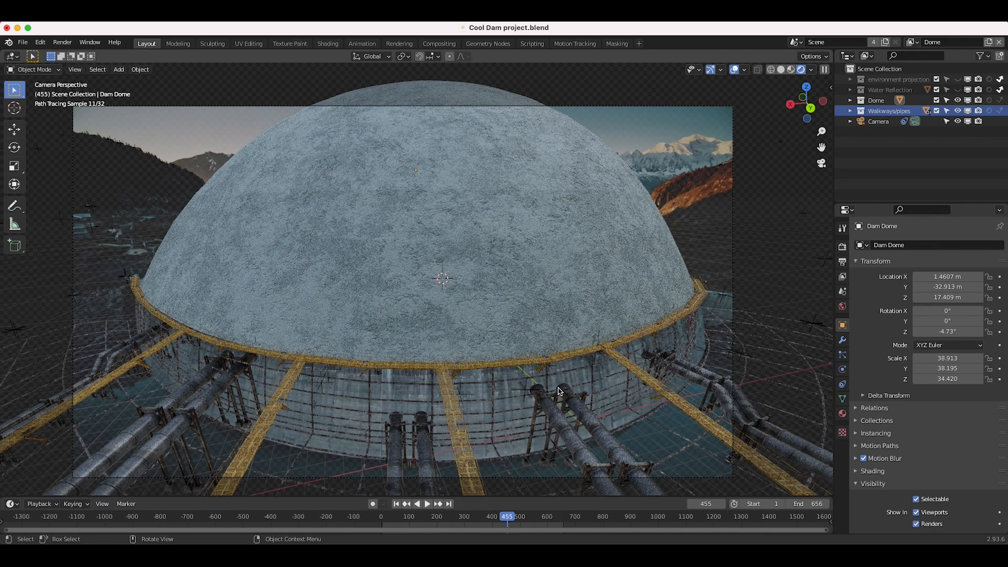
mouse_move(517, 360)
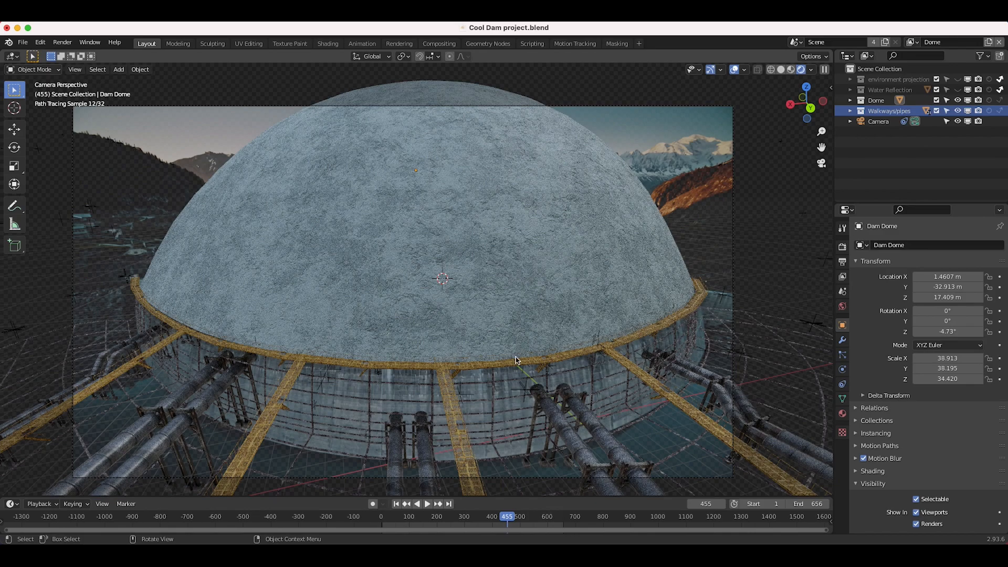
mouse_move(411, 306)
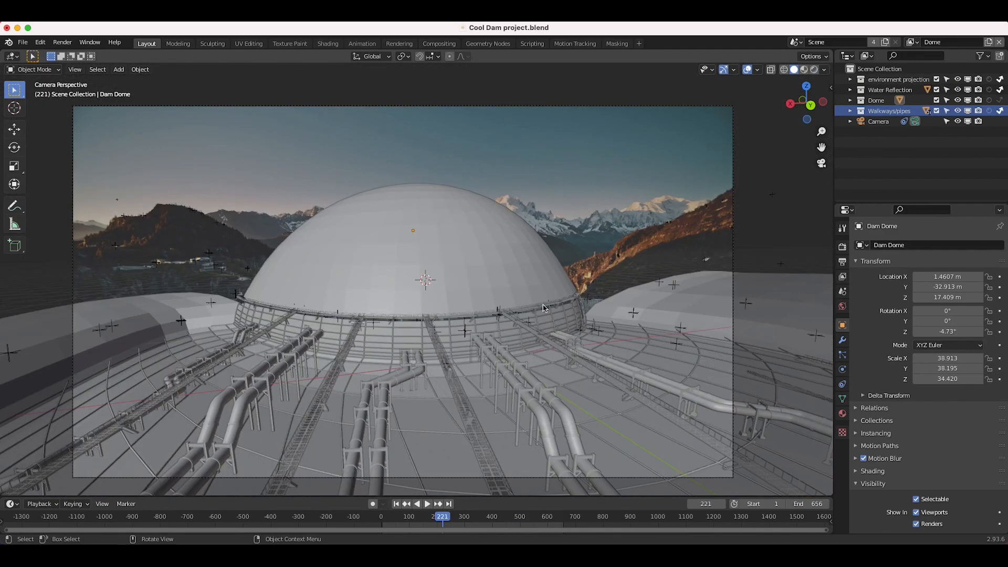
mouse_move(731, 125)
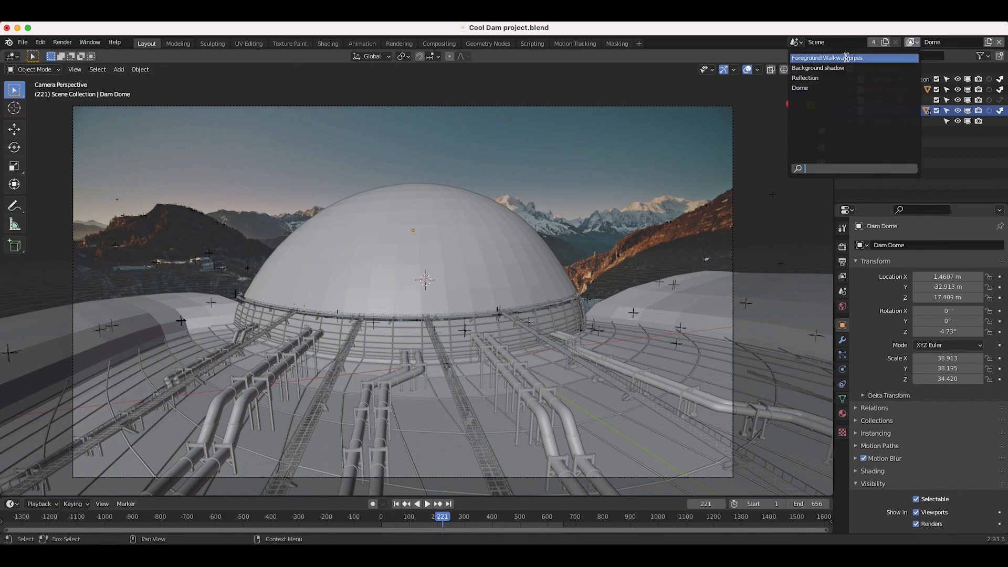
click(830, 58)
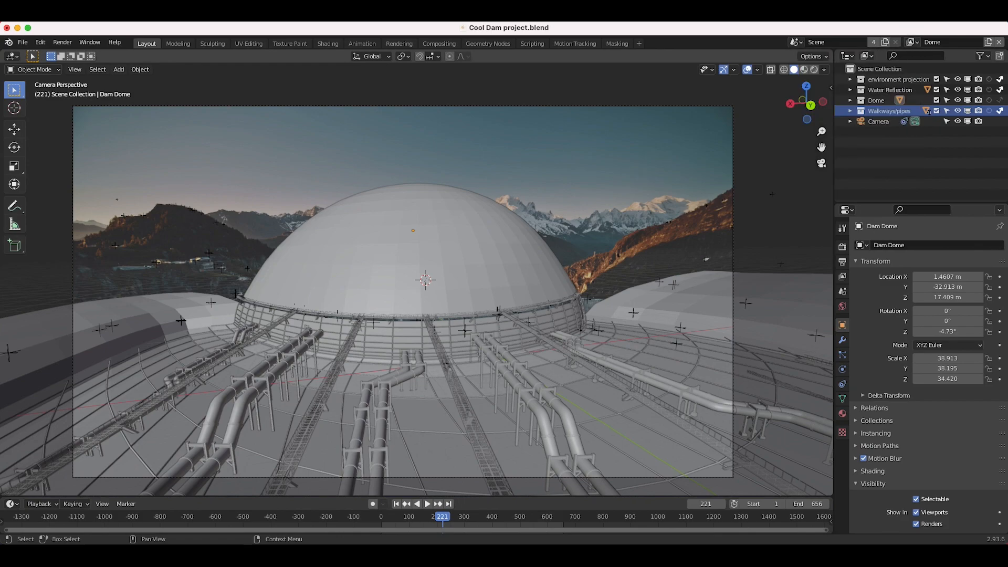
mouse_move(544, 57)
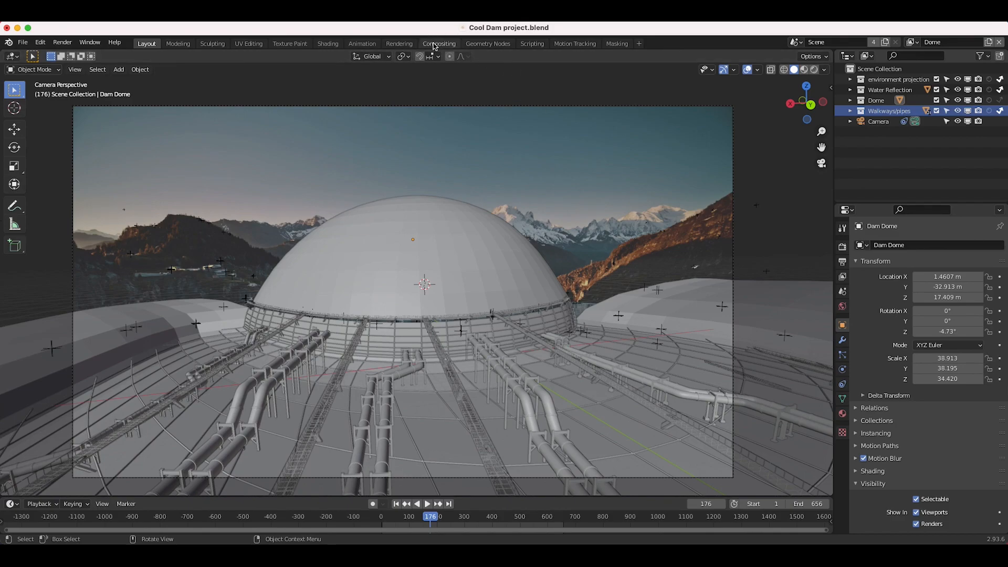
Step: Switch to Compositing and pan the node tree over the dome backdrop at frame 176
click(438, 43)
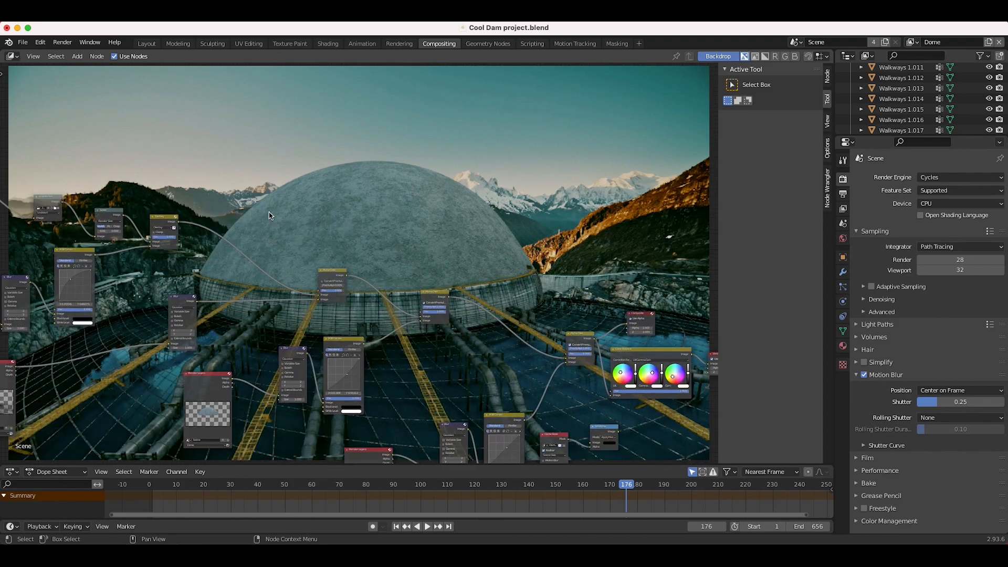
drag(269, 215, 322, 249)
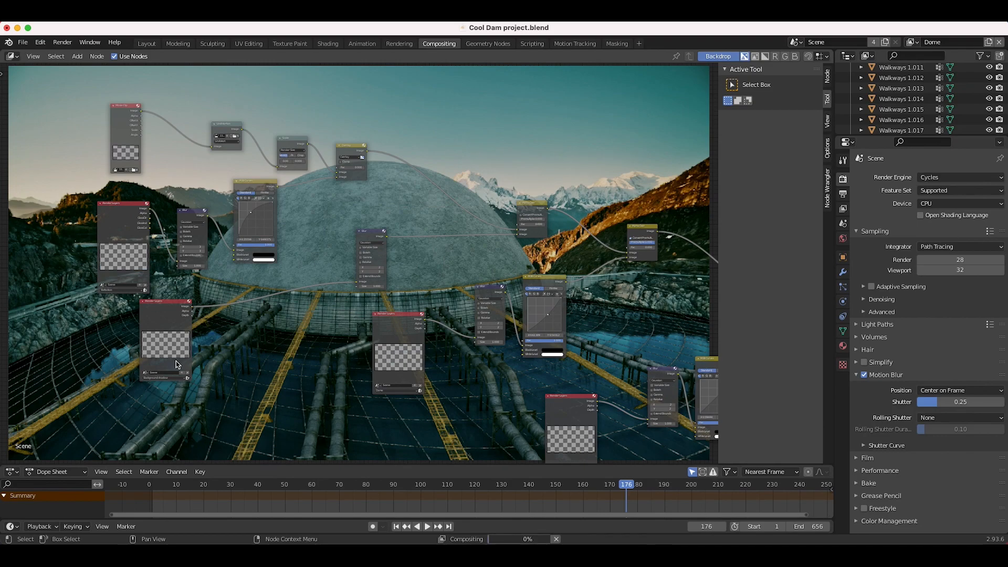
mouse_move(414, 350)
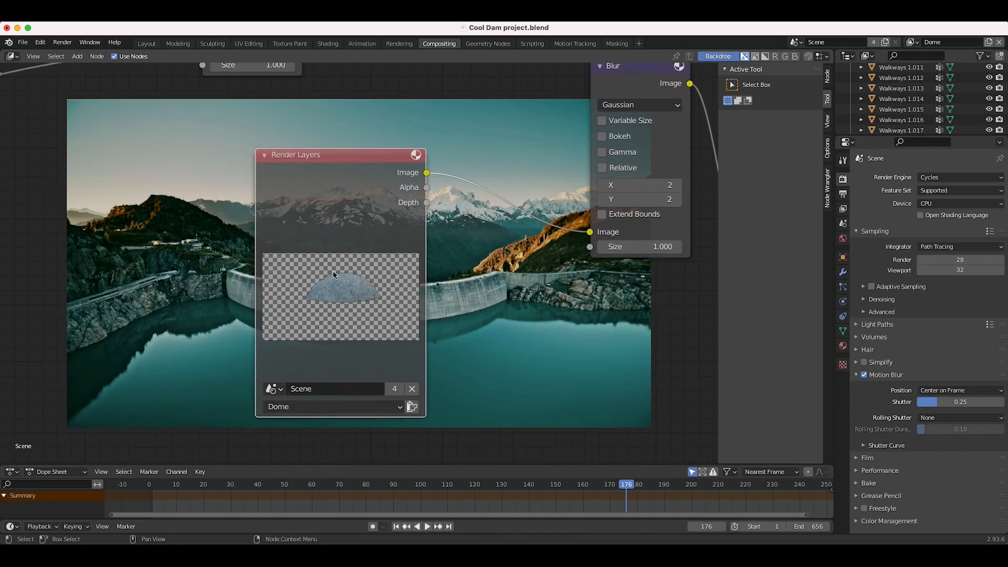
mouse_move(345, 303)
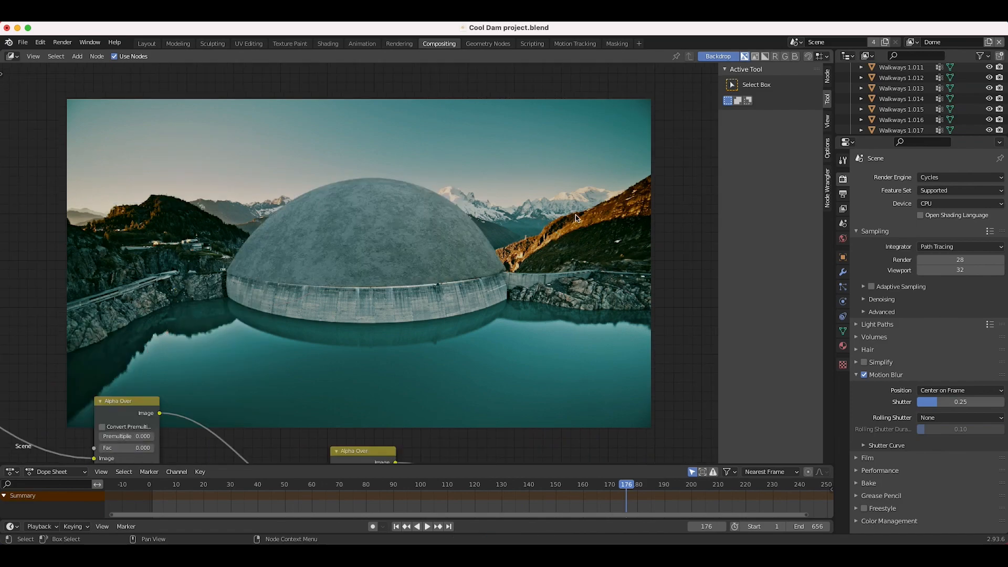
mouse_move(530, 295)
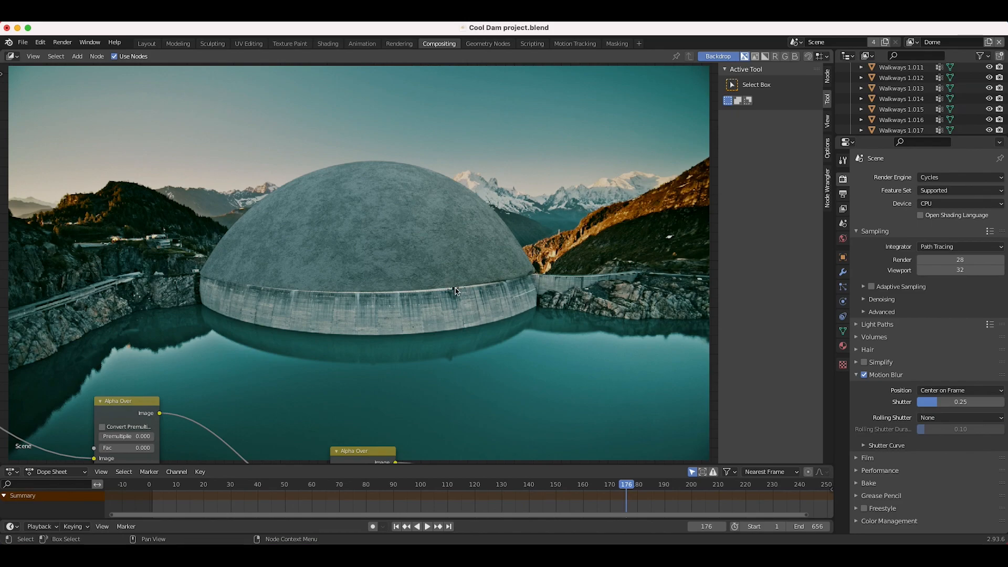
mouse_move(386, 285)
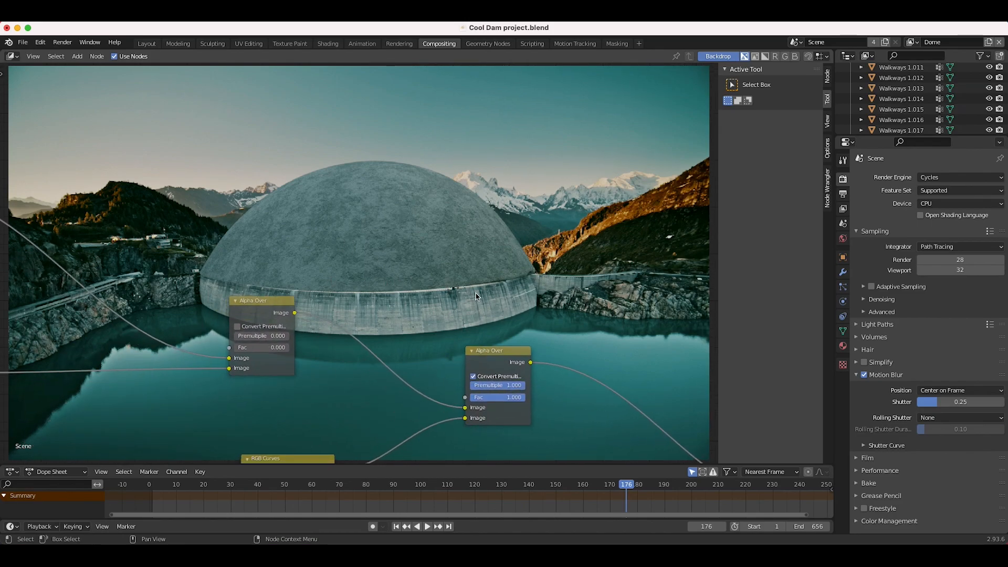
mouse_move(372, 225)
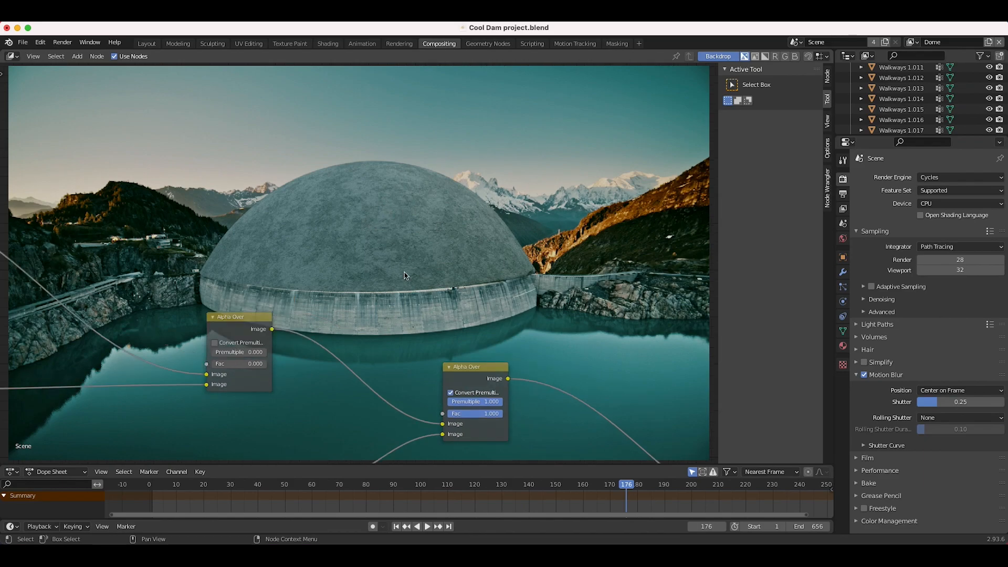
mouse_move(572, 249)
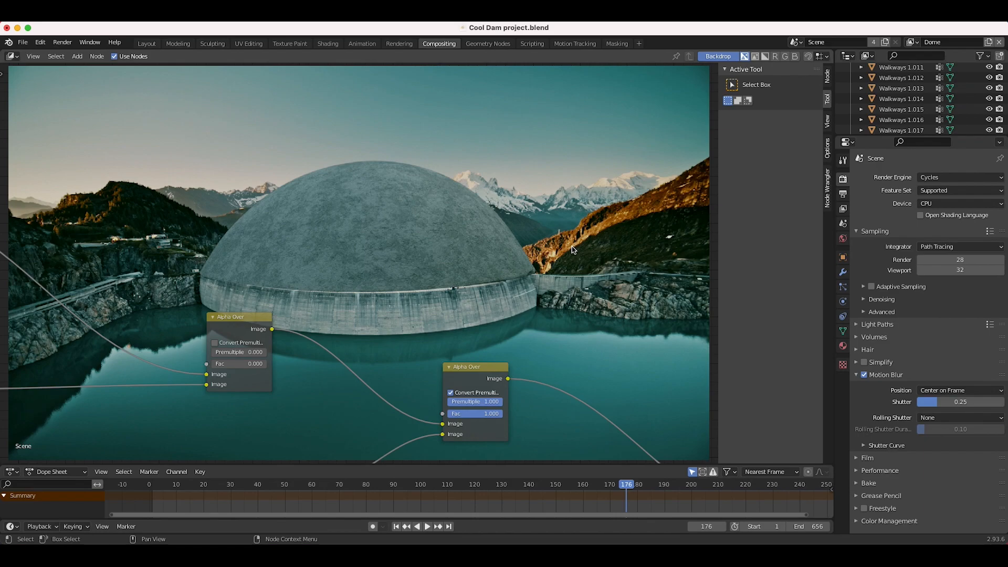
mouse_move(539, 271)
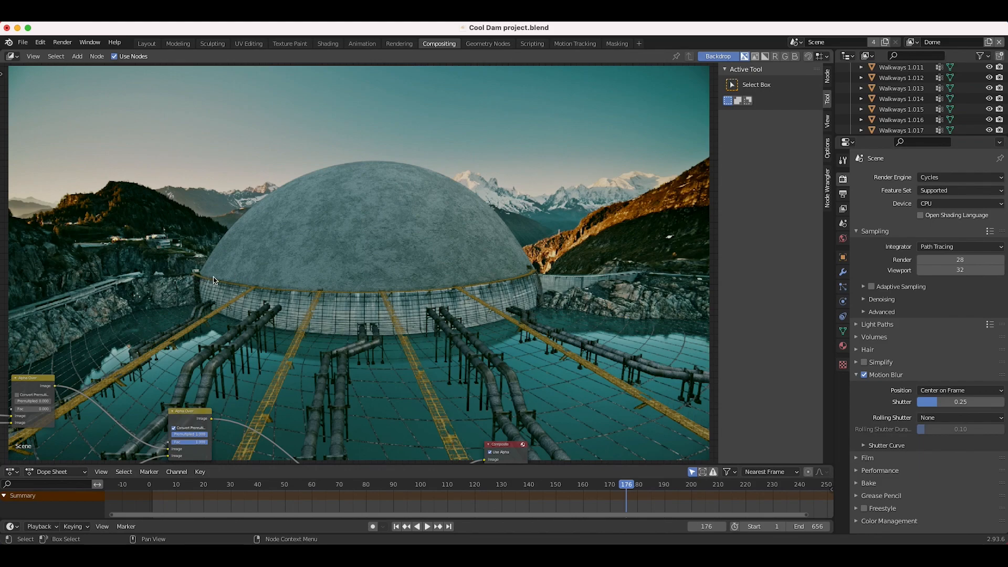
mouse_move(403, 295)
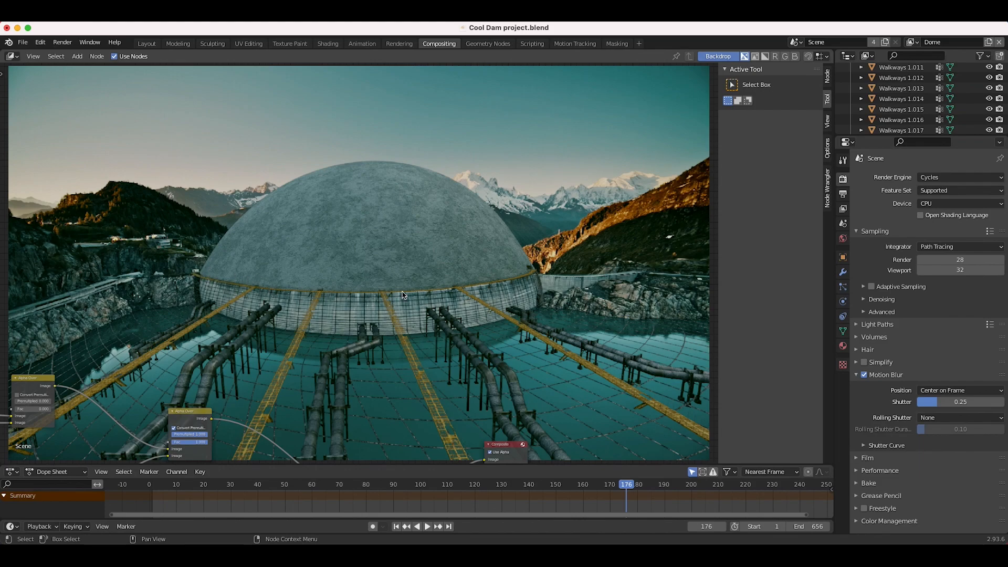
mouse_move(431, 296)
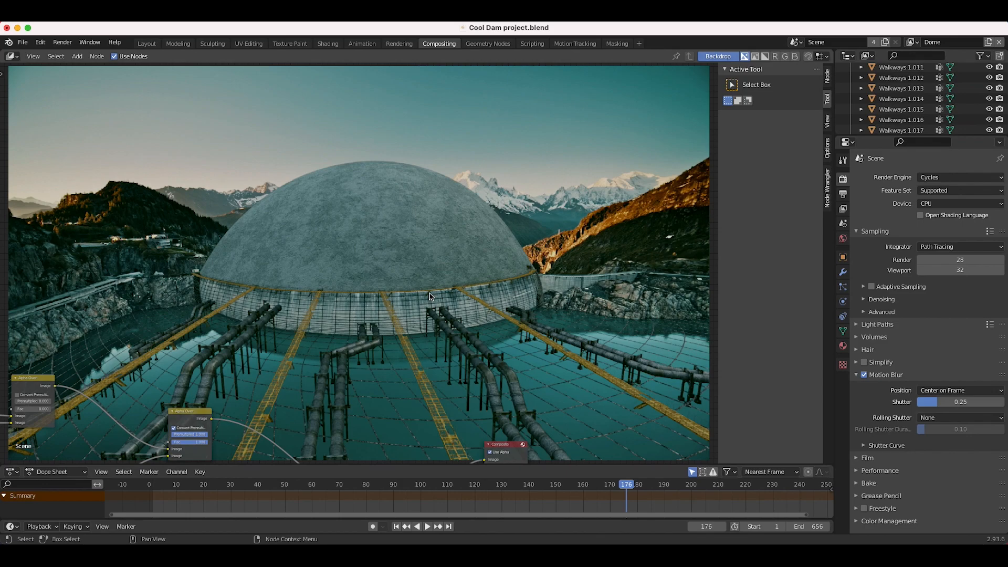